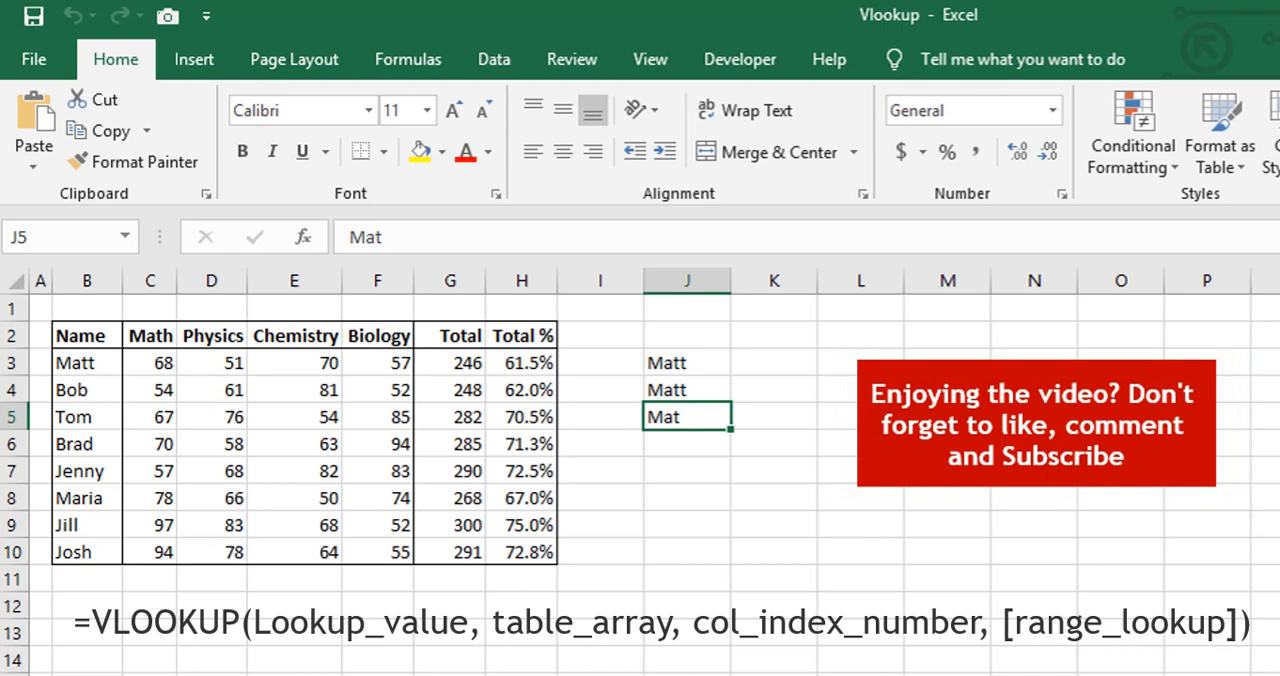
# - Enter =VLOOKUP(J3,B2:H10,7,FALSE) in K3, returning Matt's Total % of 0.615
pyautogui.write('=vlo')
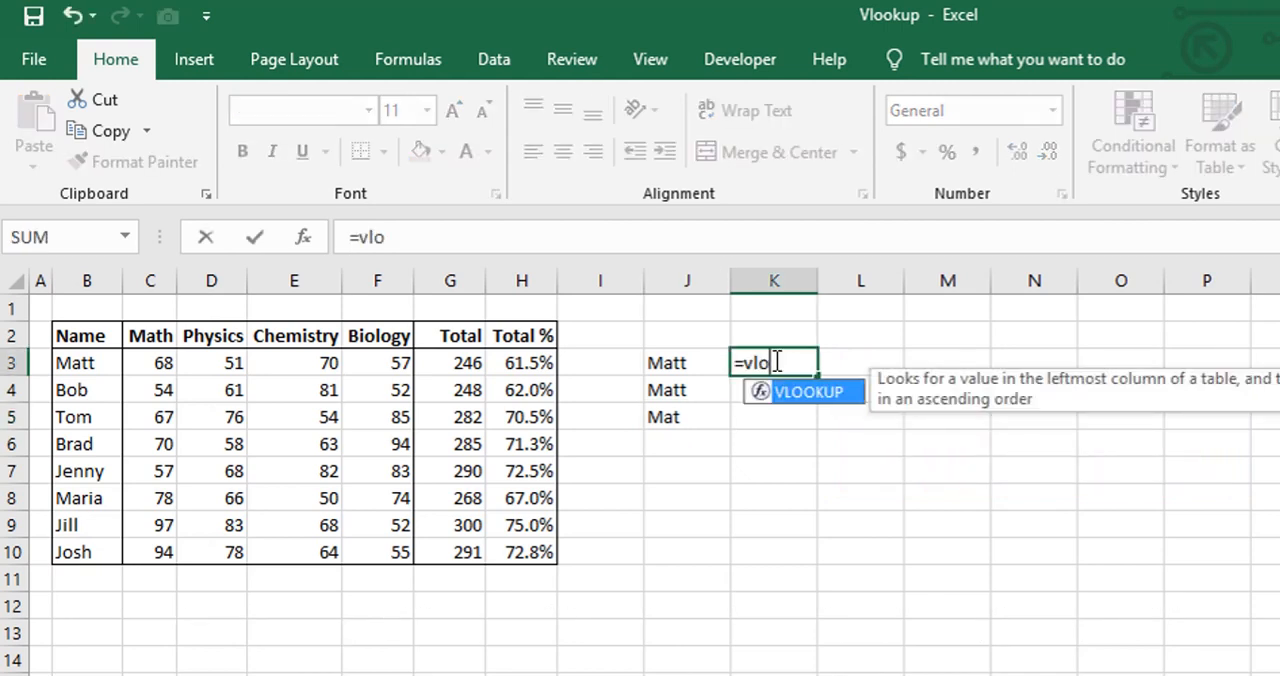
pyautogui.press('Tab')
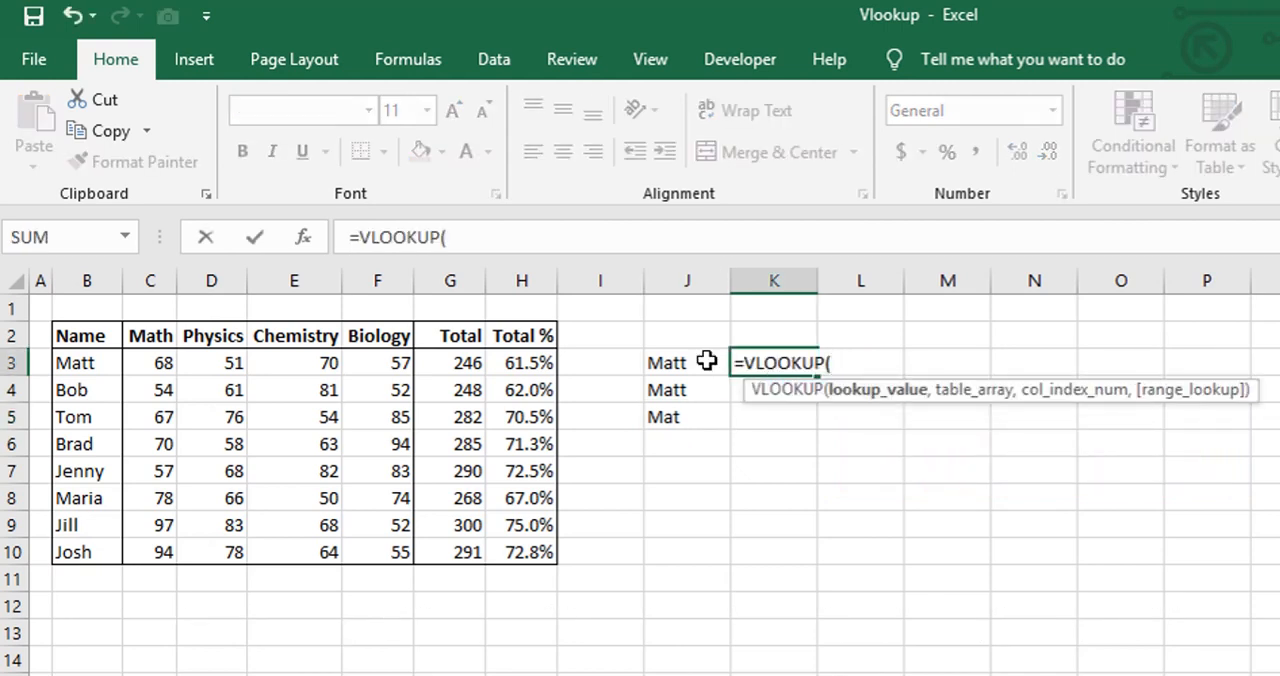
pyautogui.click(688, 362)
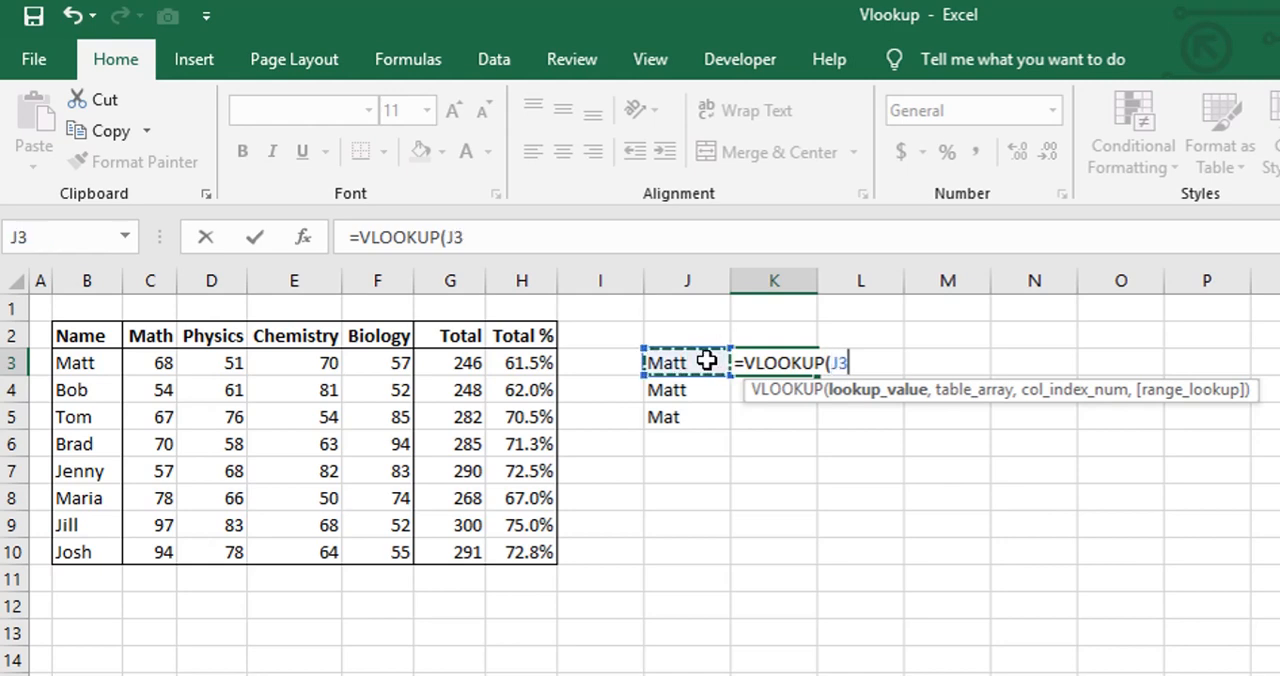
pyautogui.write(',')
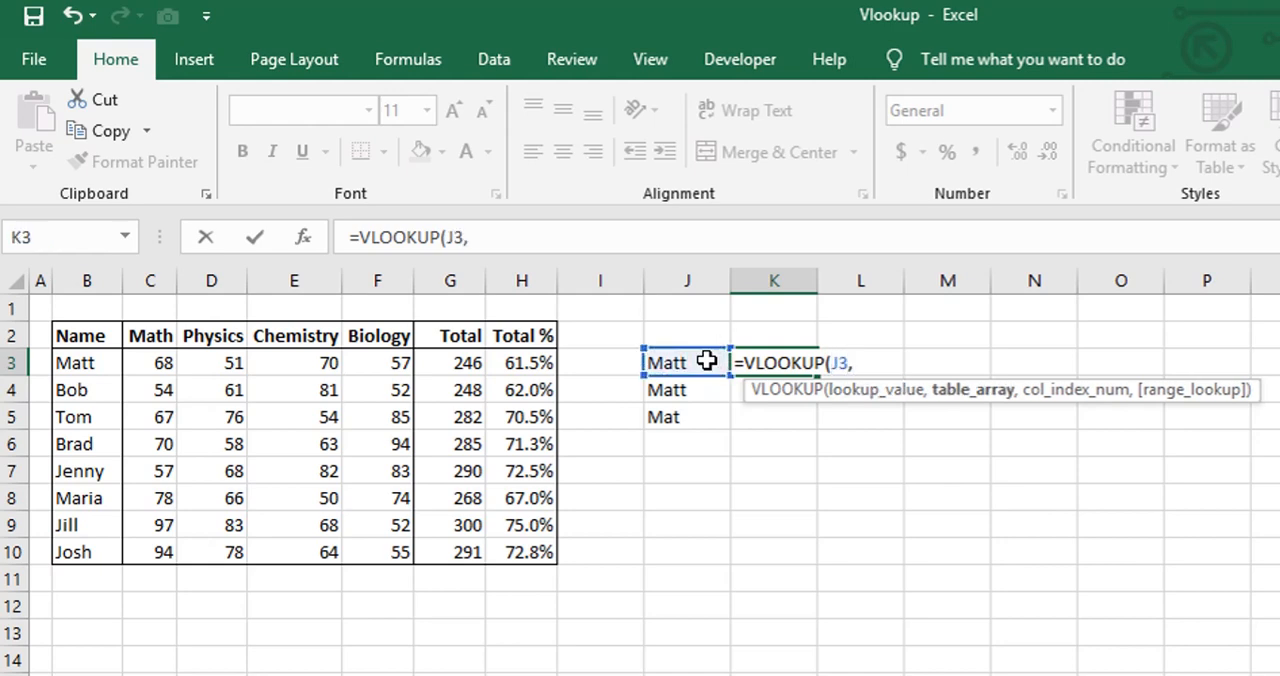
pyautogui.moveTo(80, 336); pyautogui.dragTo(80, 498)
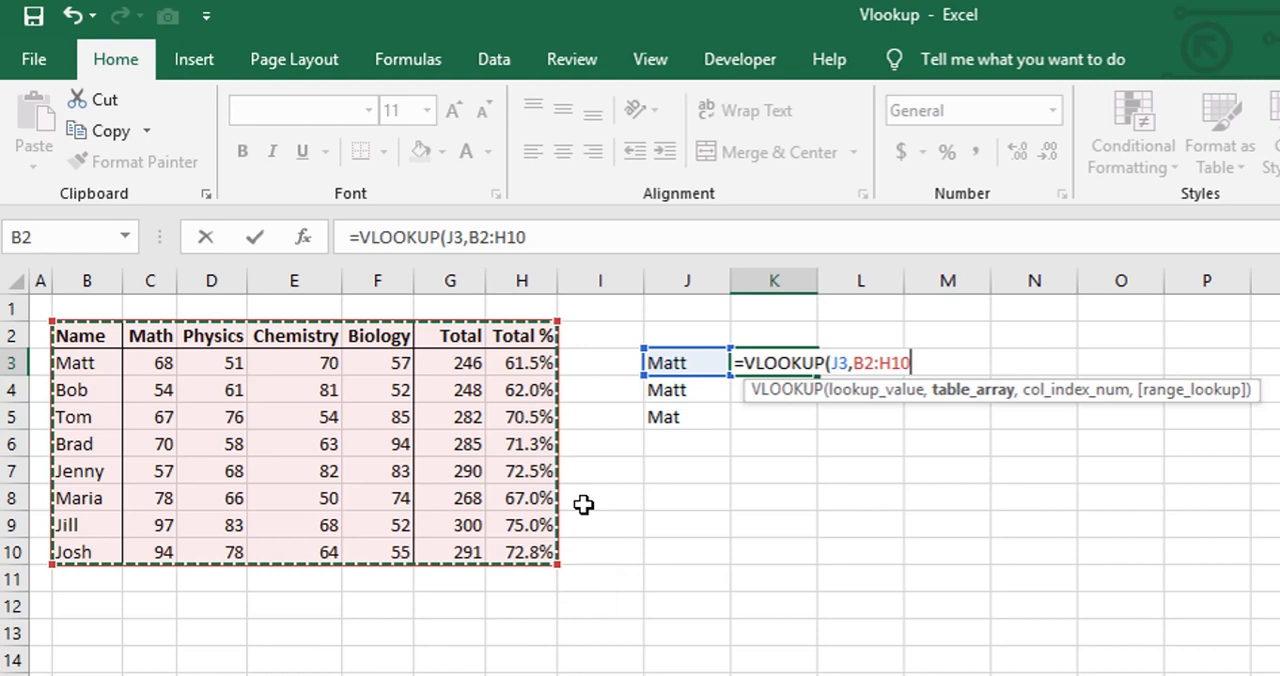
pyautogui.write(',')
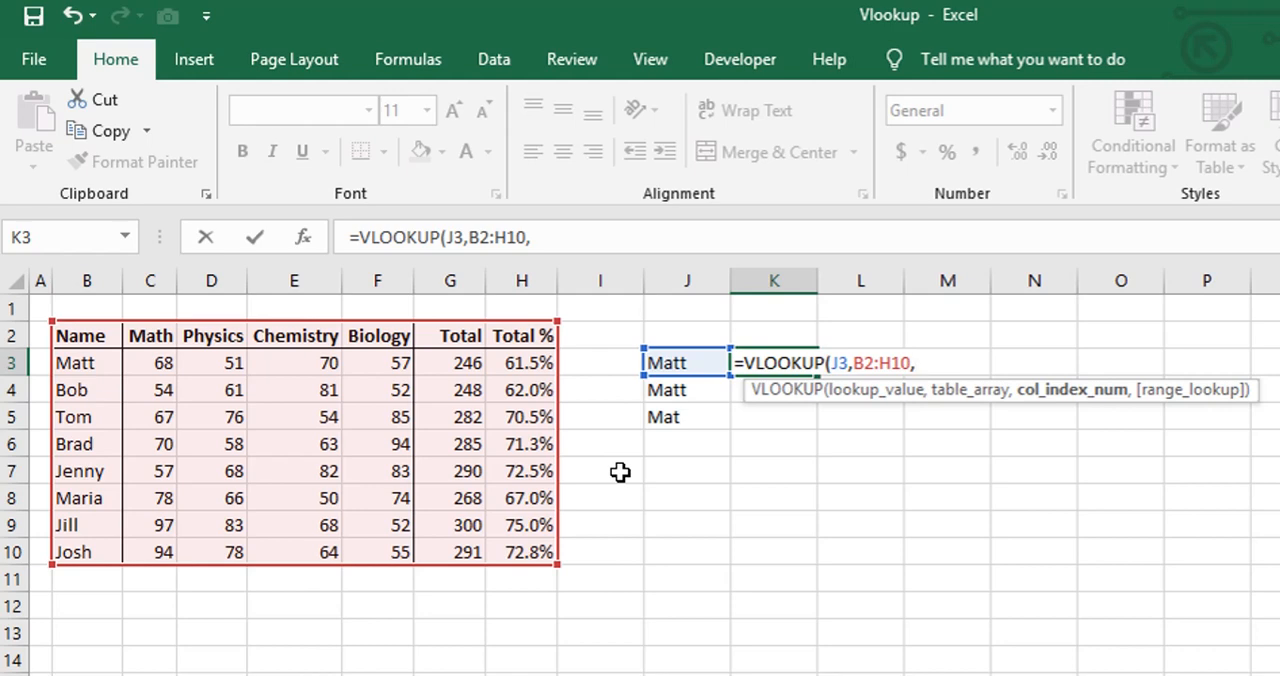
pyautogui.moveTo(520, 402)
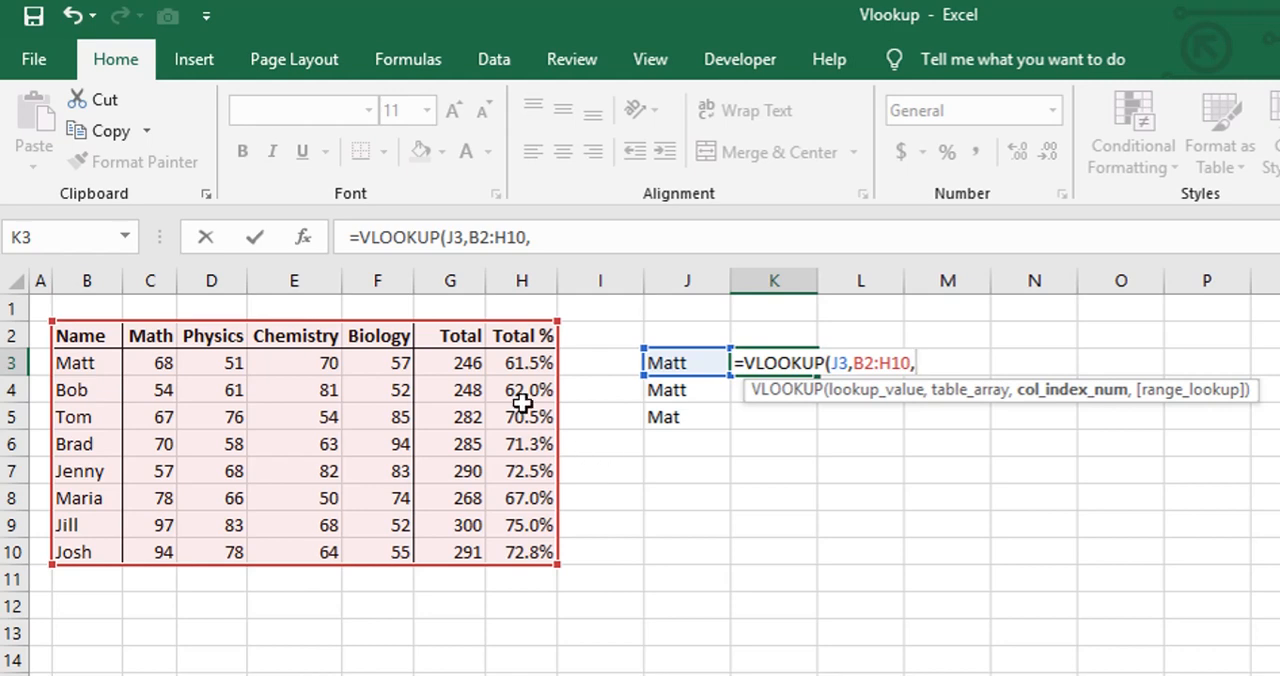
pyautogui.write('7')
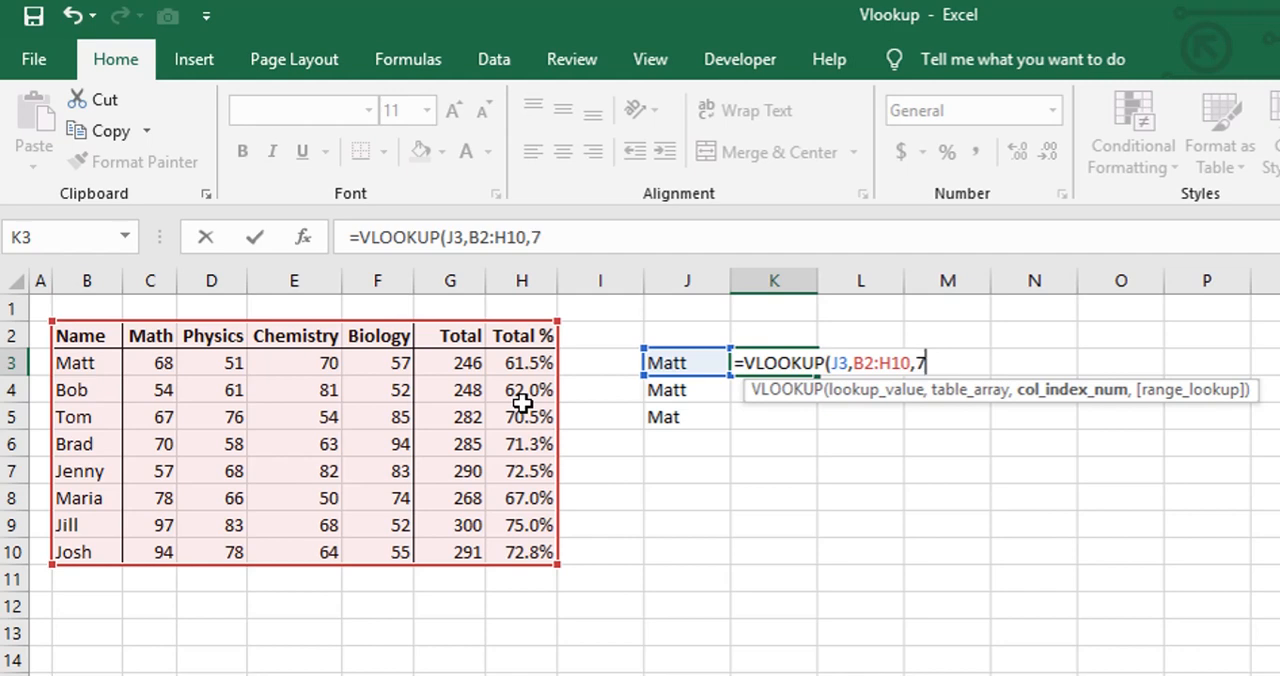
pyautogui.write(',FALSE)')
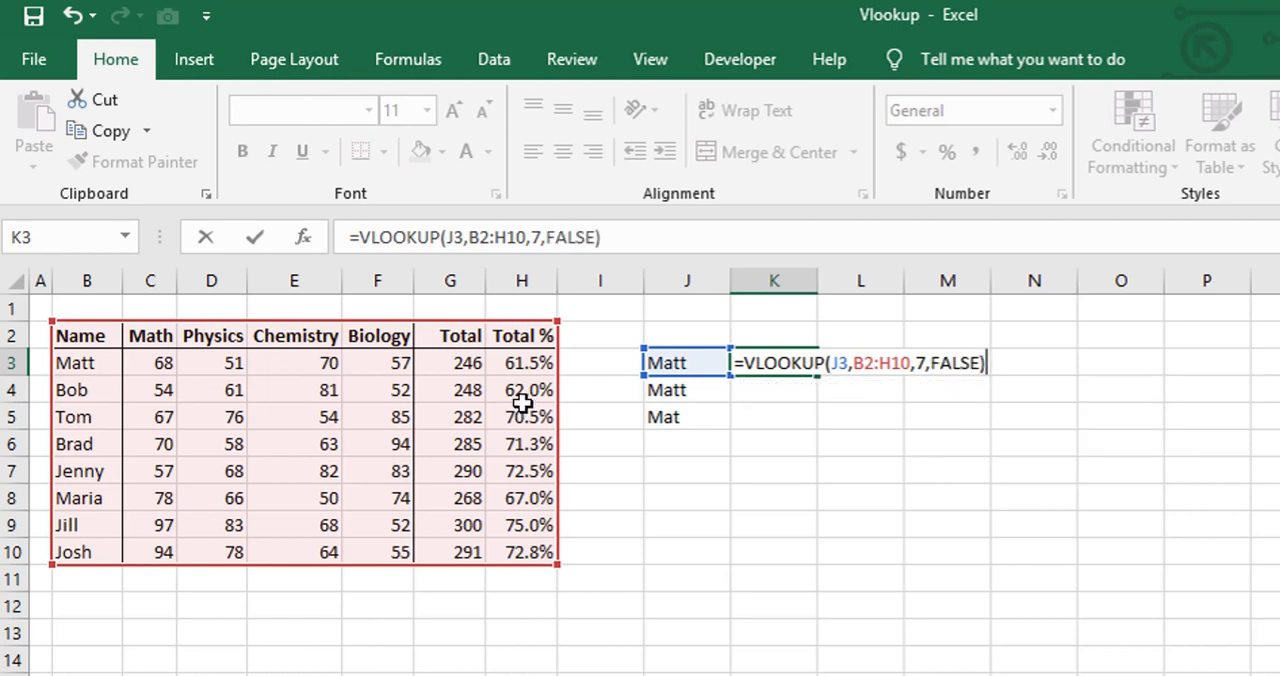
pyautogui.press('Enter')
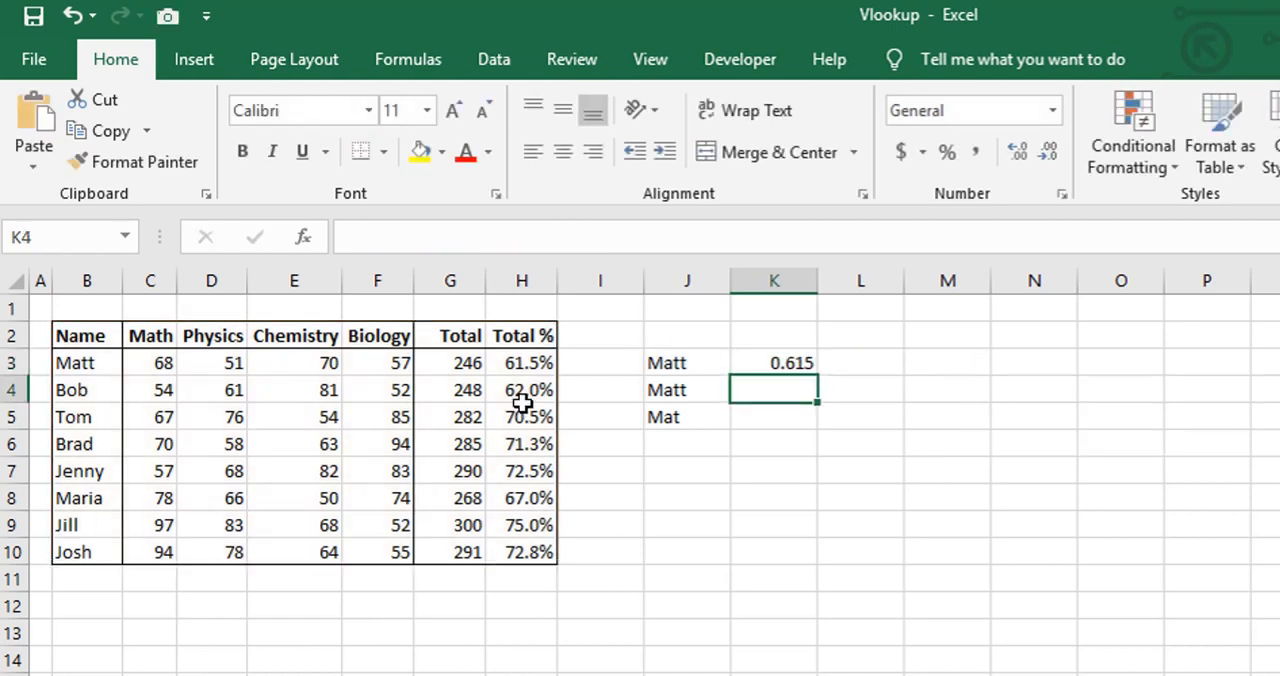
# - Format Matt's lookup result in K3 as a percentage, 61.5%
pyautogui.click(772, 364)
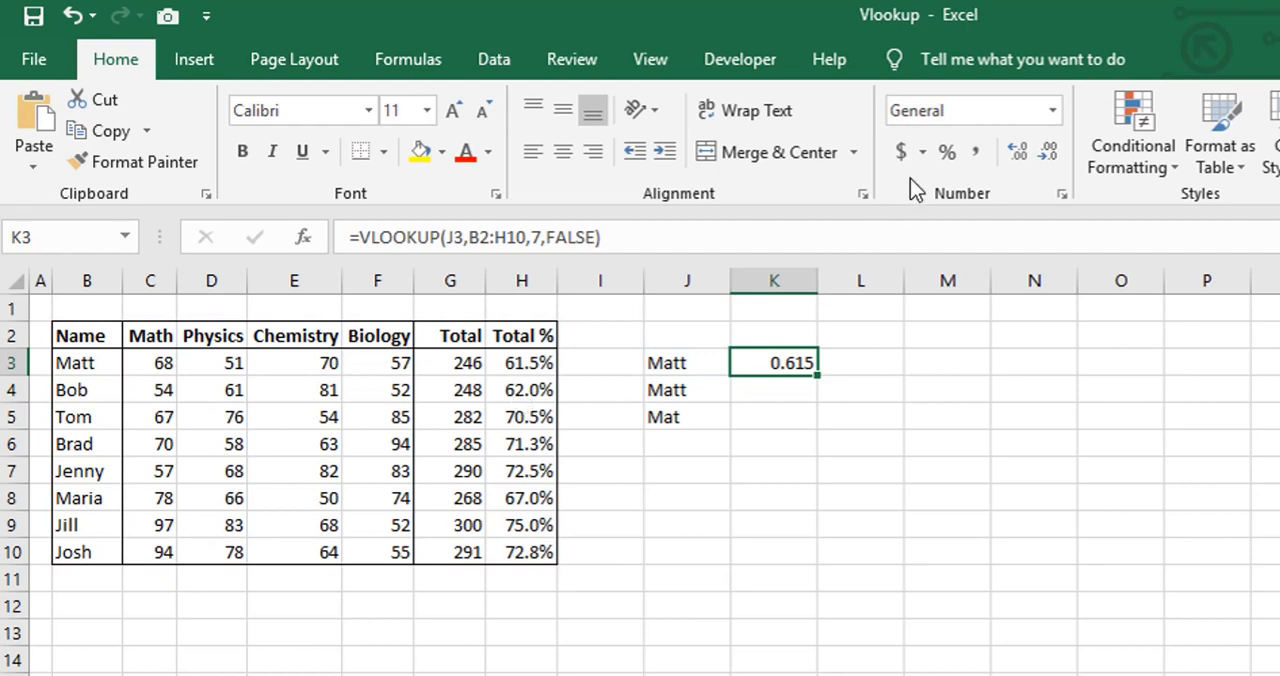
pyautogui.click(1012, 150)
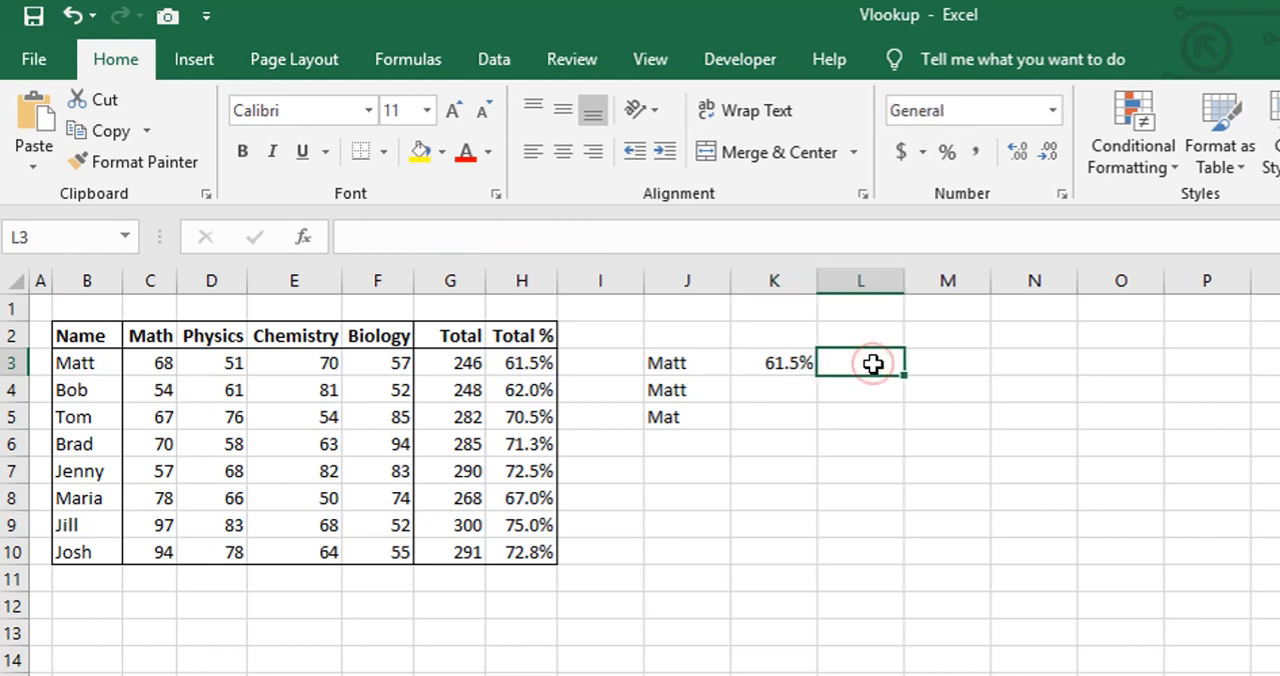
# - Enter =VLOOKUP(J3,B2:F10,5,FALSE) in L3, returning Matt's Biology mark of 57
pyautogui.write('=VLOOKUP(J3')
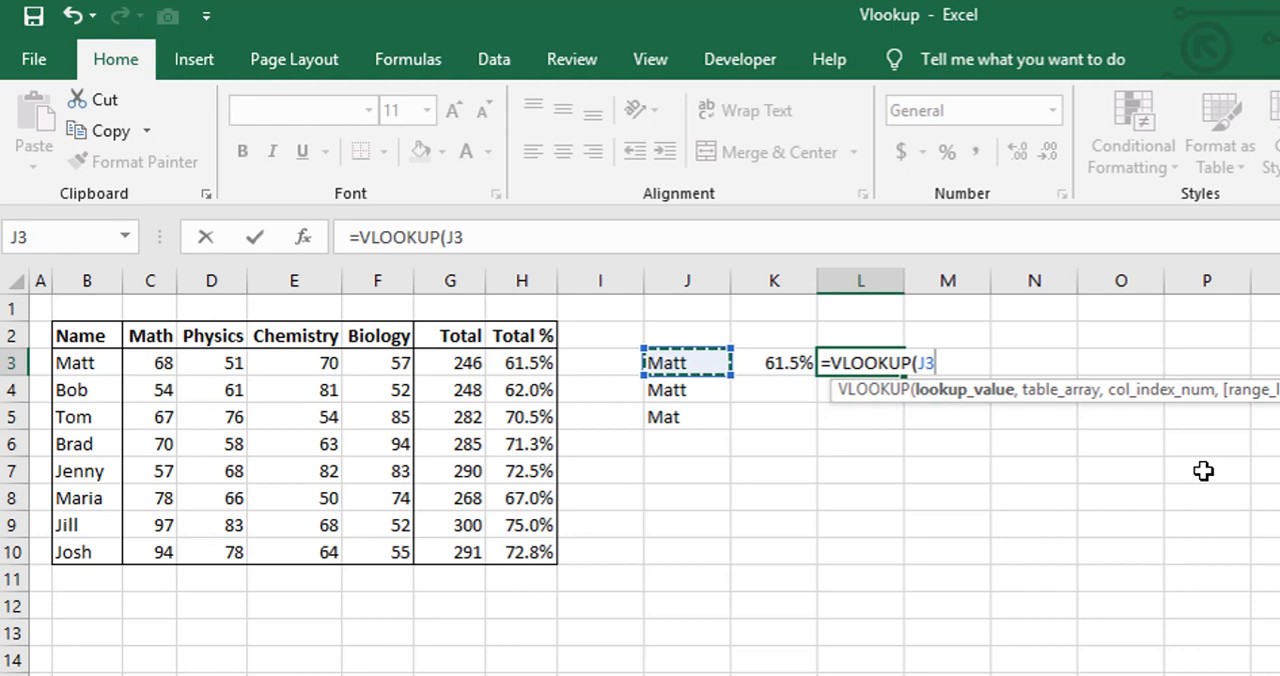
pyautogui.write(',')
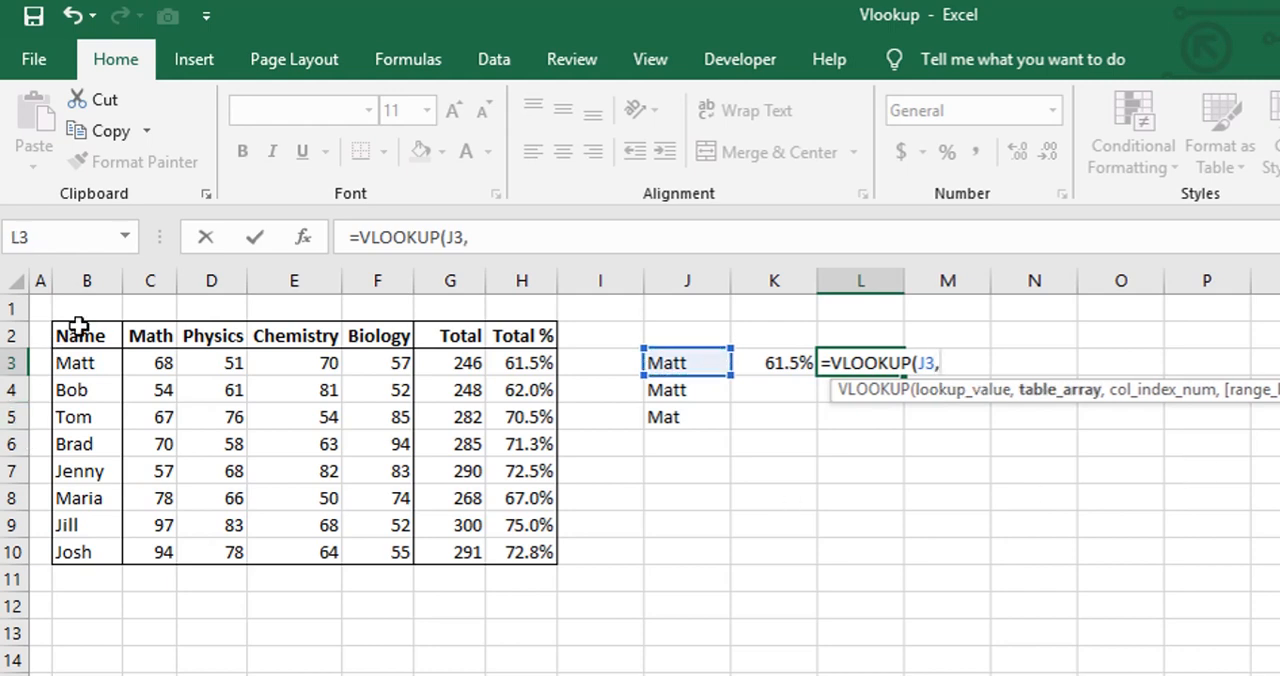
pyautogui.moveTo(54, 336); pyautogui.dragTo(400, 552)
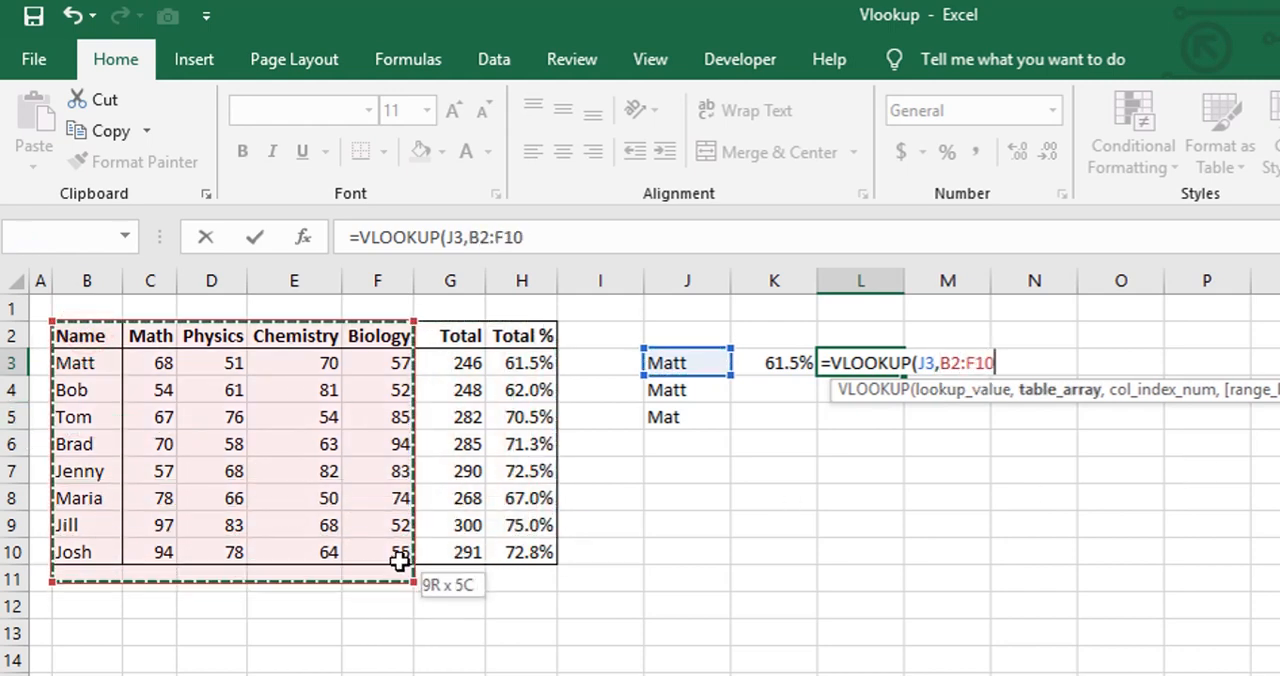
pyautogui.write(',')
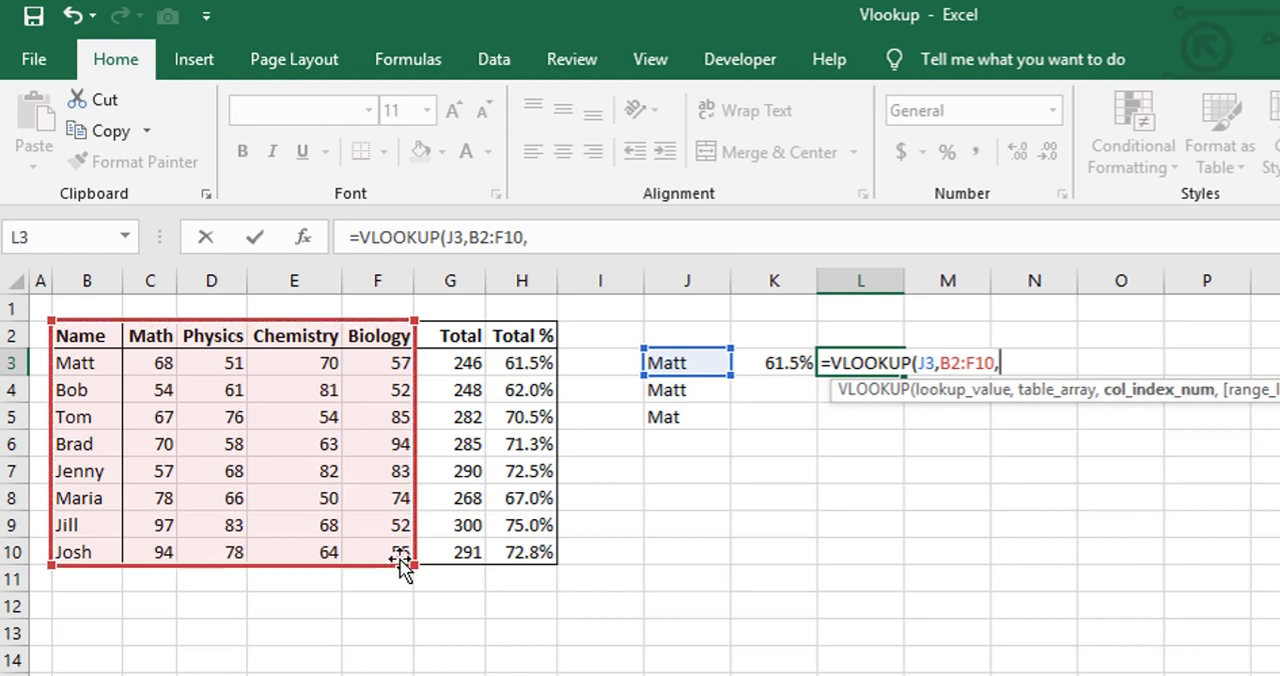
pyautogui.write('5,')
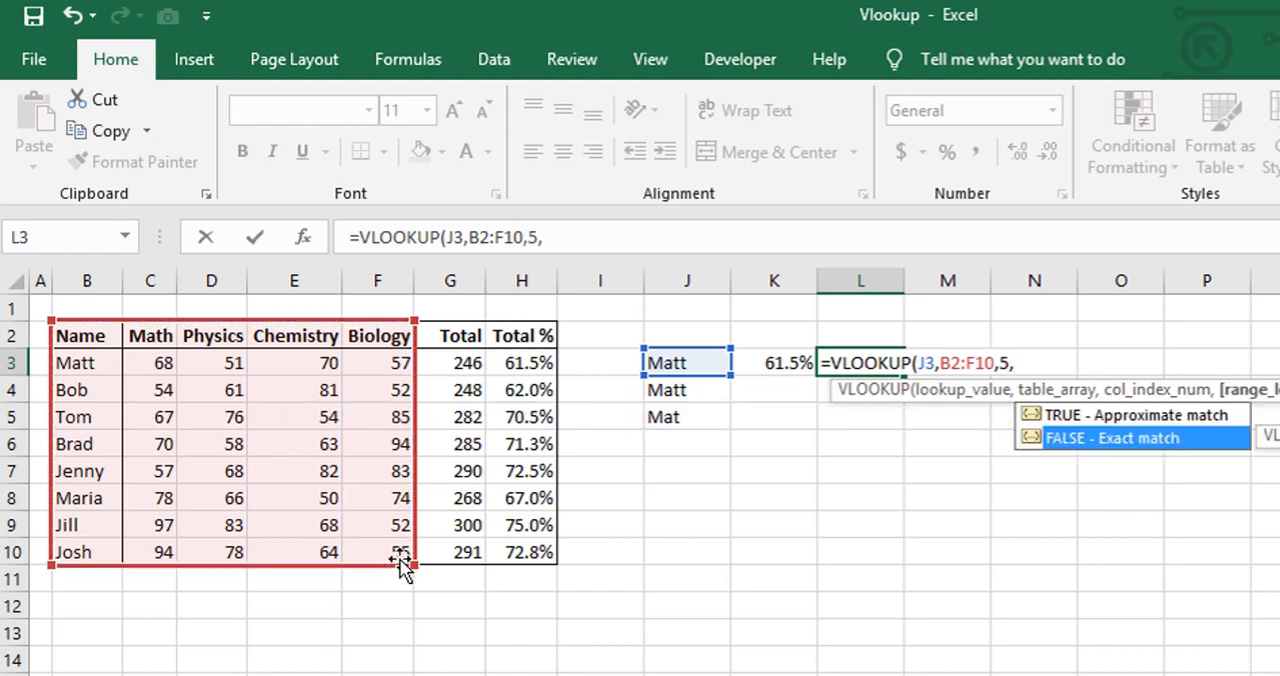
pyautogui.press('Enter')
pyautogui.write('=')
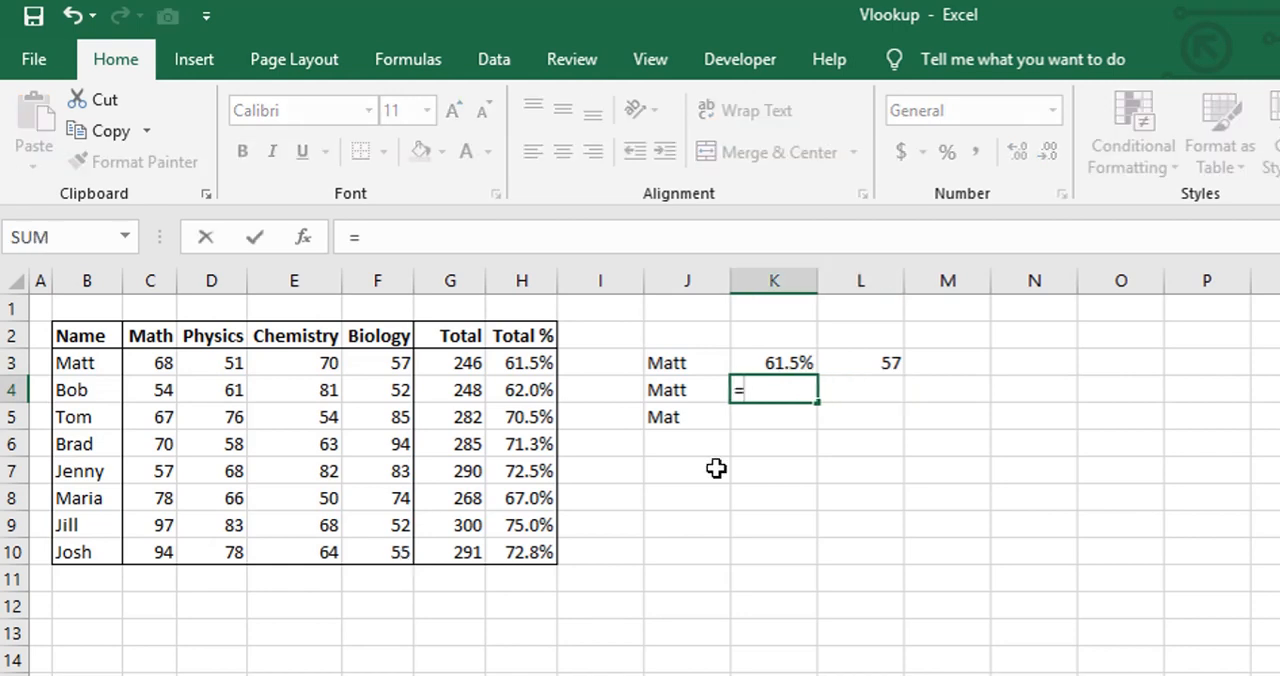
# - Enter =VLOOKUP(J4,B2:H10,7,FALSE) in K4 for the second Matt, returning #N/A
pyautogui.write('VLOOKUP(')
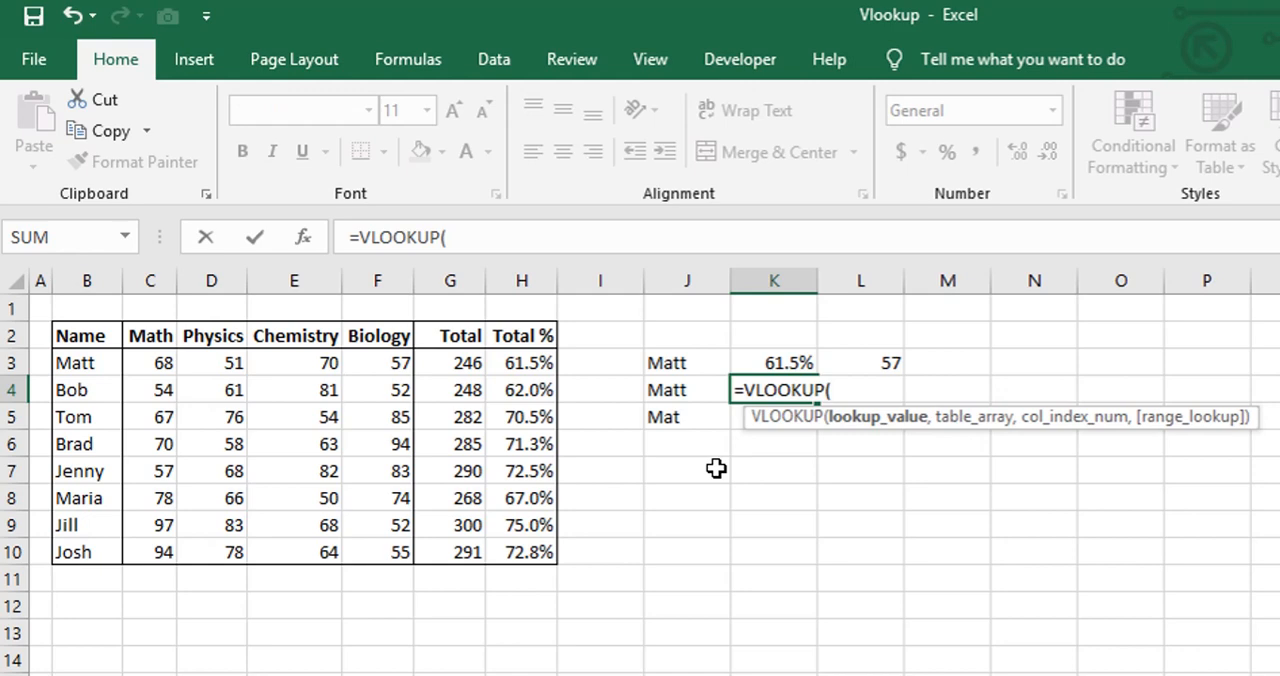
pyautogui.click(684, 388)
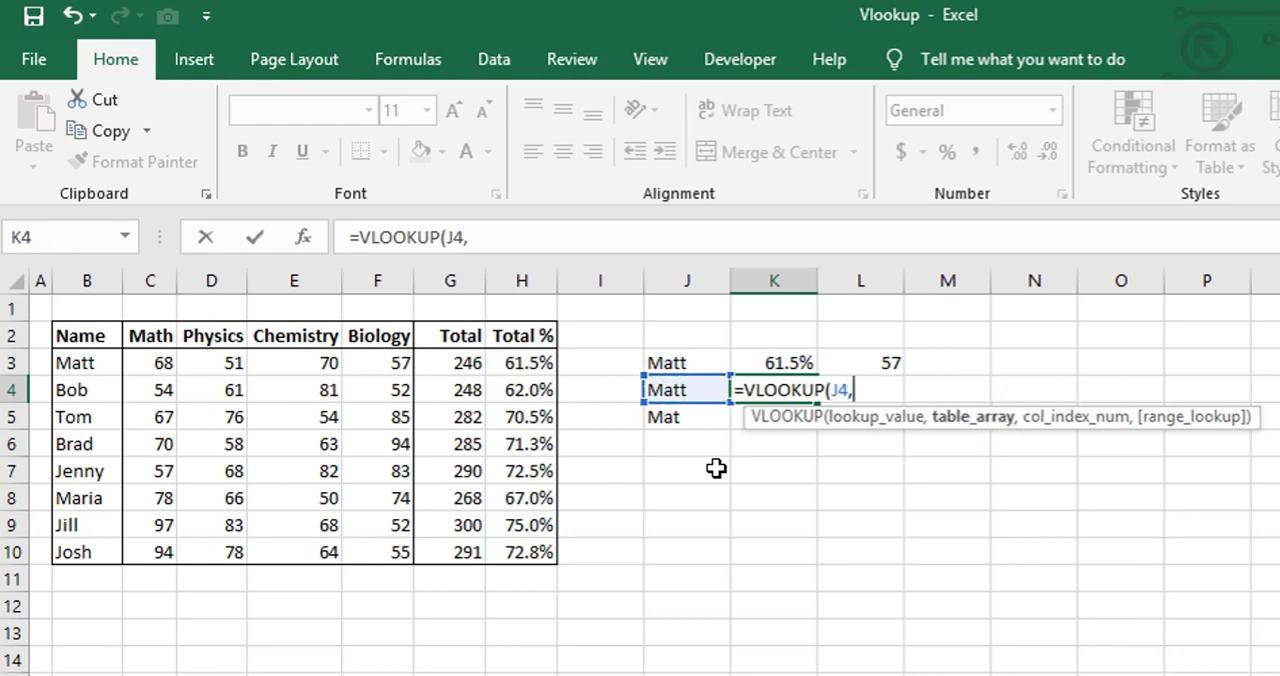
pyautogui.moveTo(88, 336)
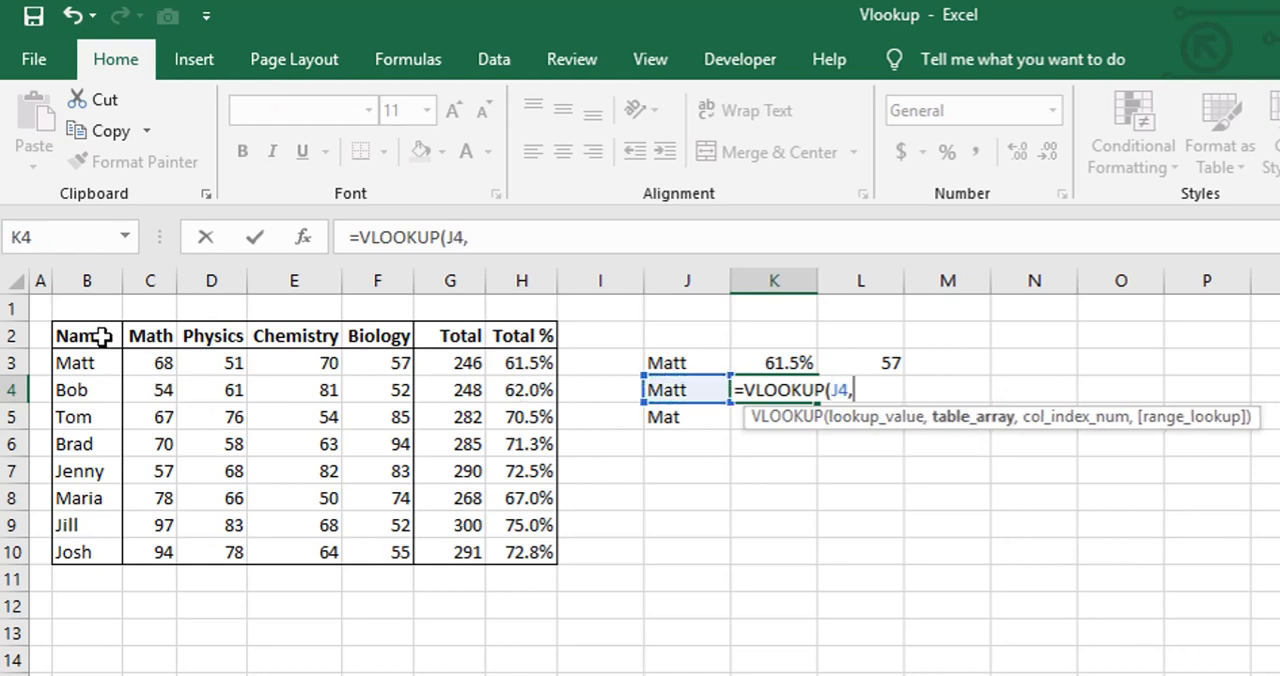
pyautogui.moveTo(80, 336); pyautogui.dragTo(522, 552)
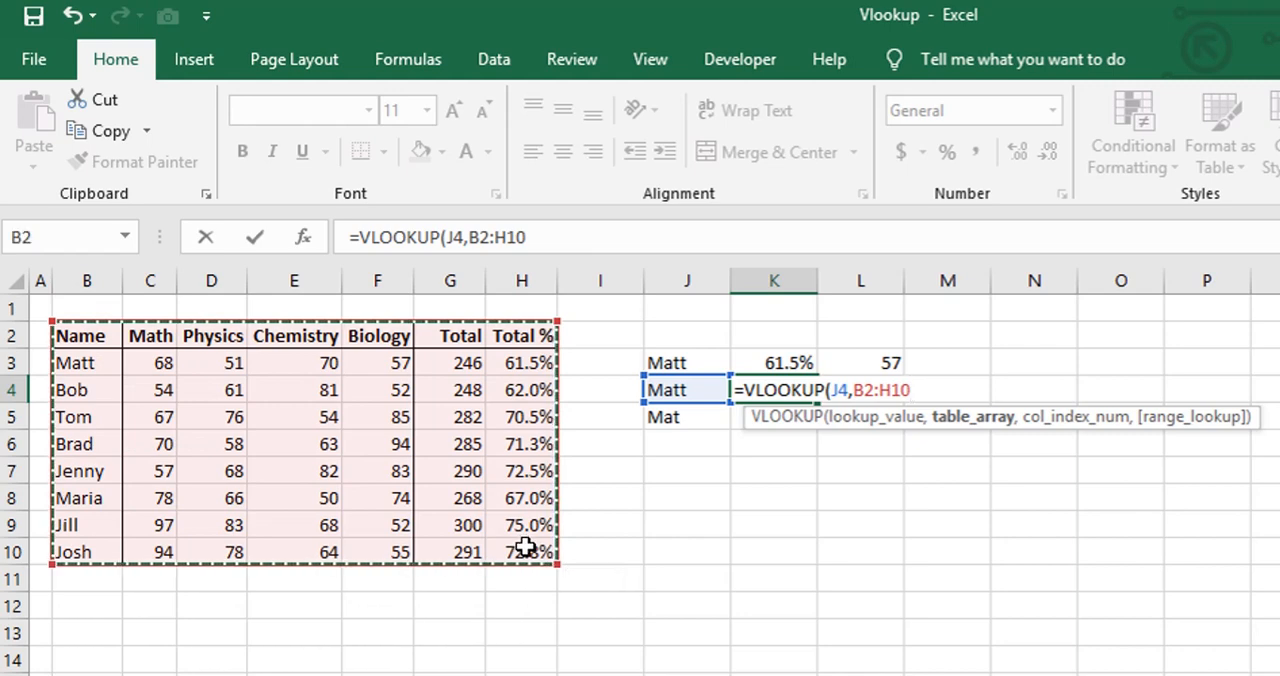
pyautogui.write(',7')
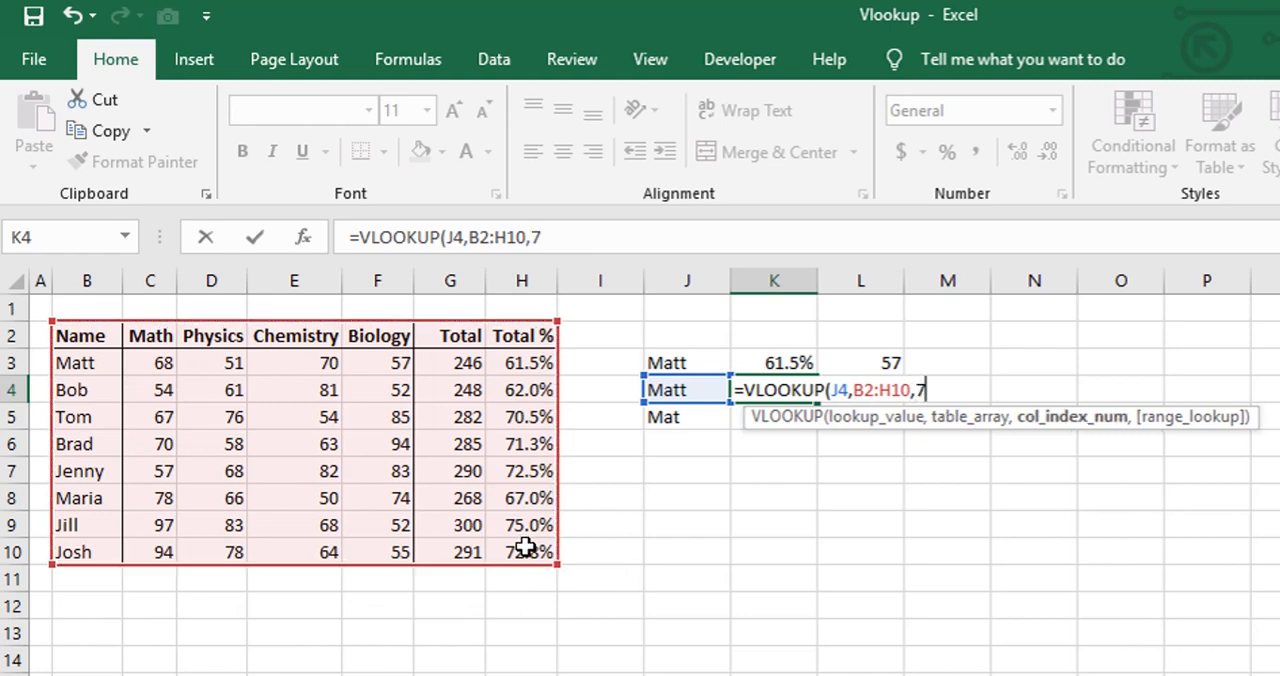
pyautogui.write(',FALSE')
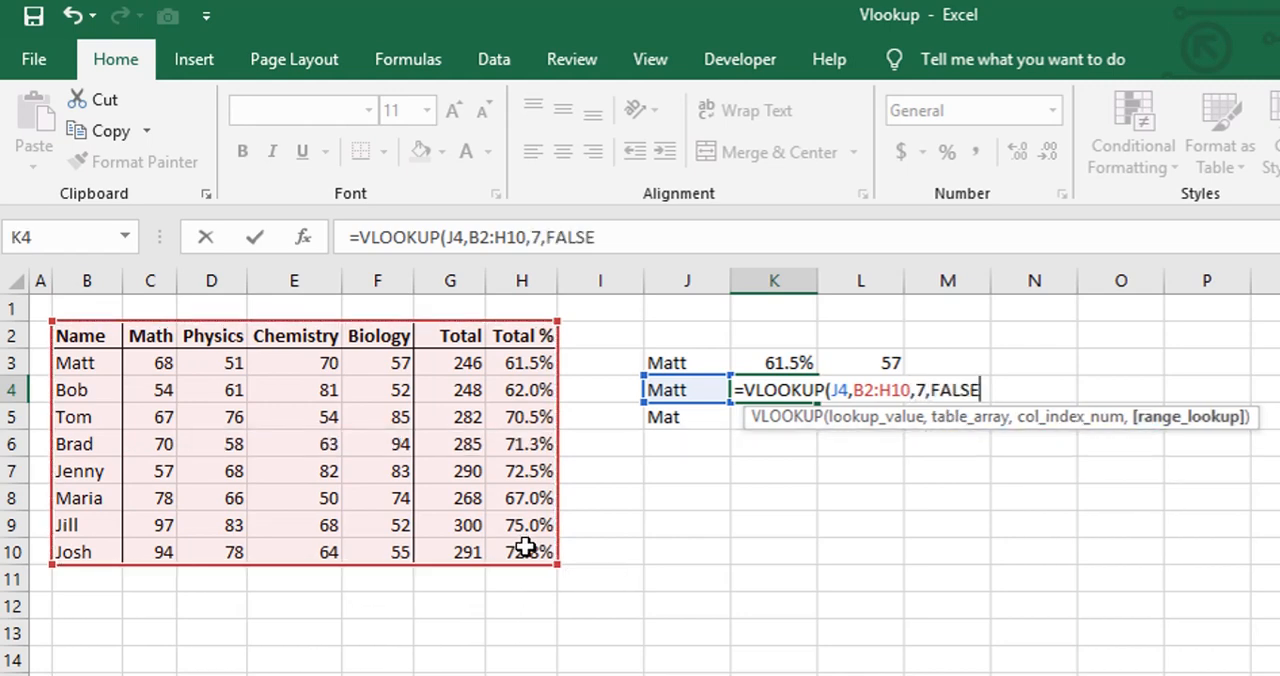
pyautogui.write(')')
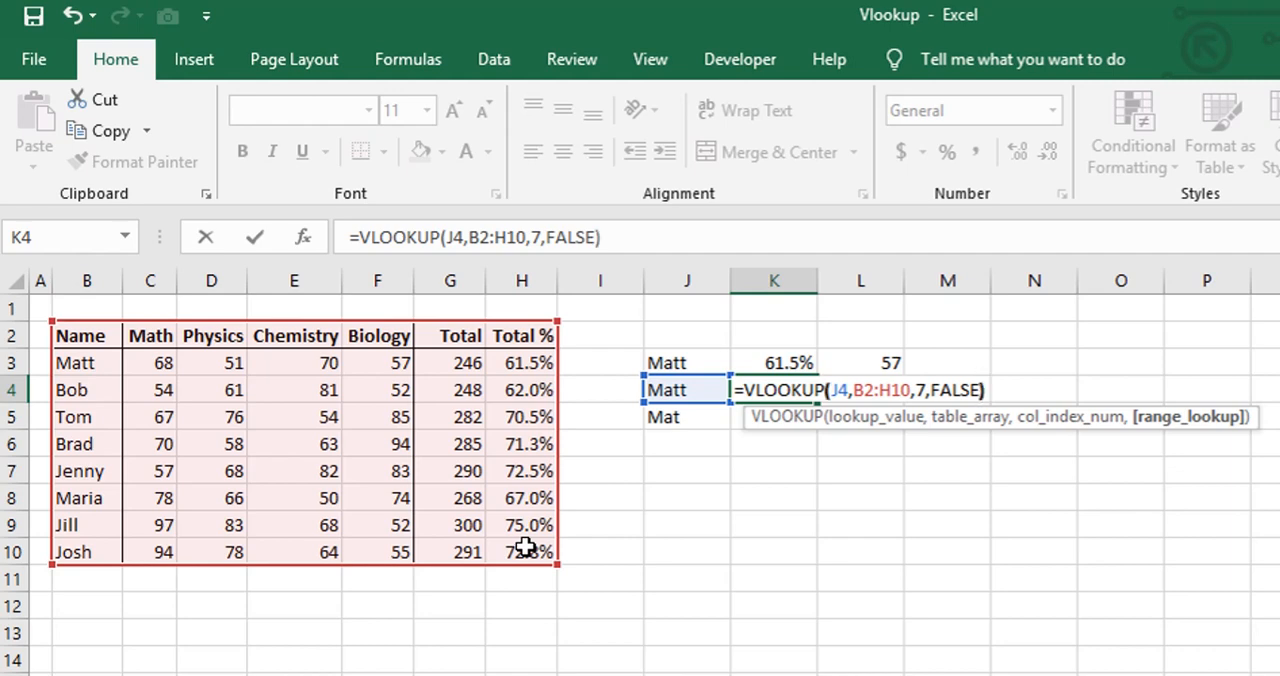
pyautogui.press('Enter')
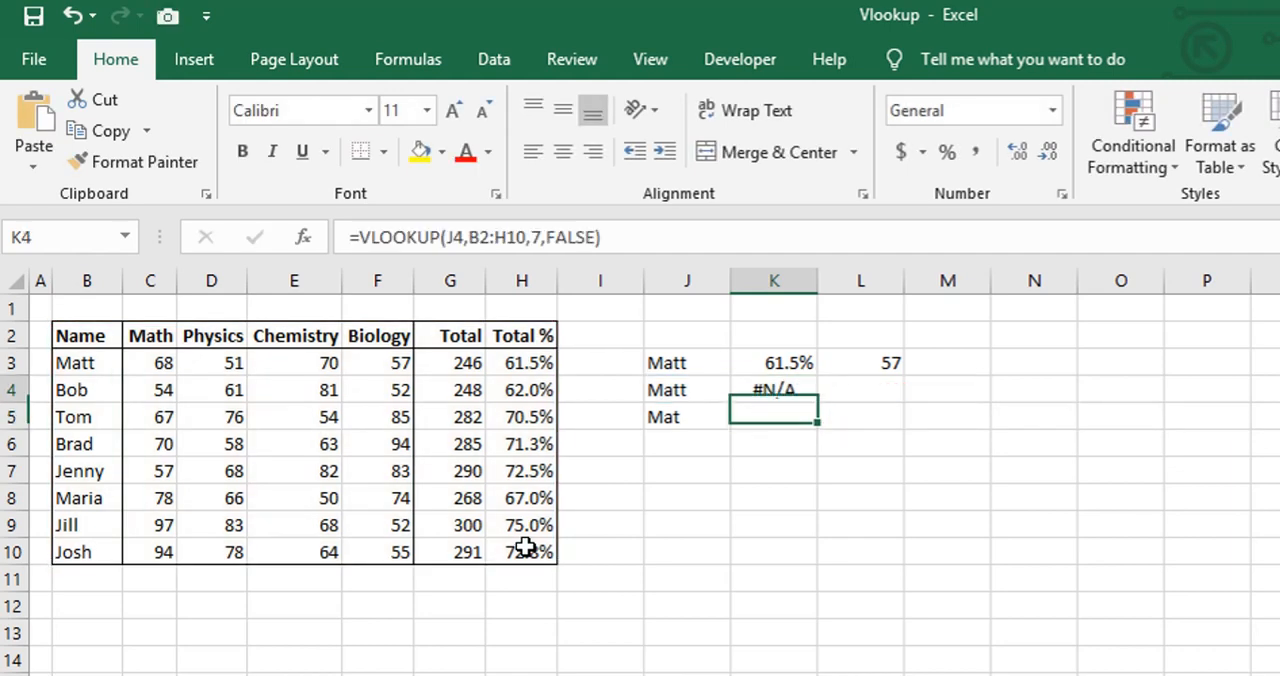
# - Compare the #N/A formula in K4 against the working lookup in K3
pyautogui.click(772, 388)
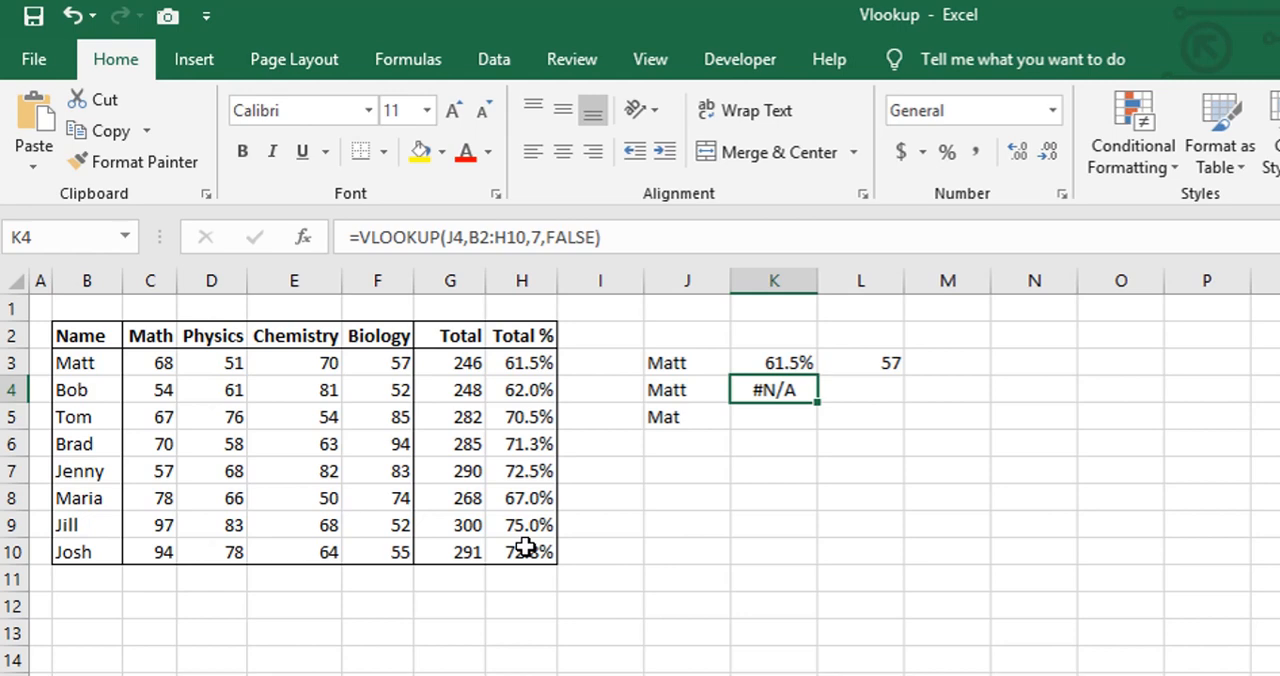
pyautogui.click(774, 362)
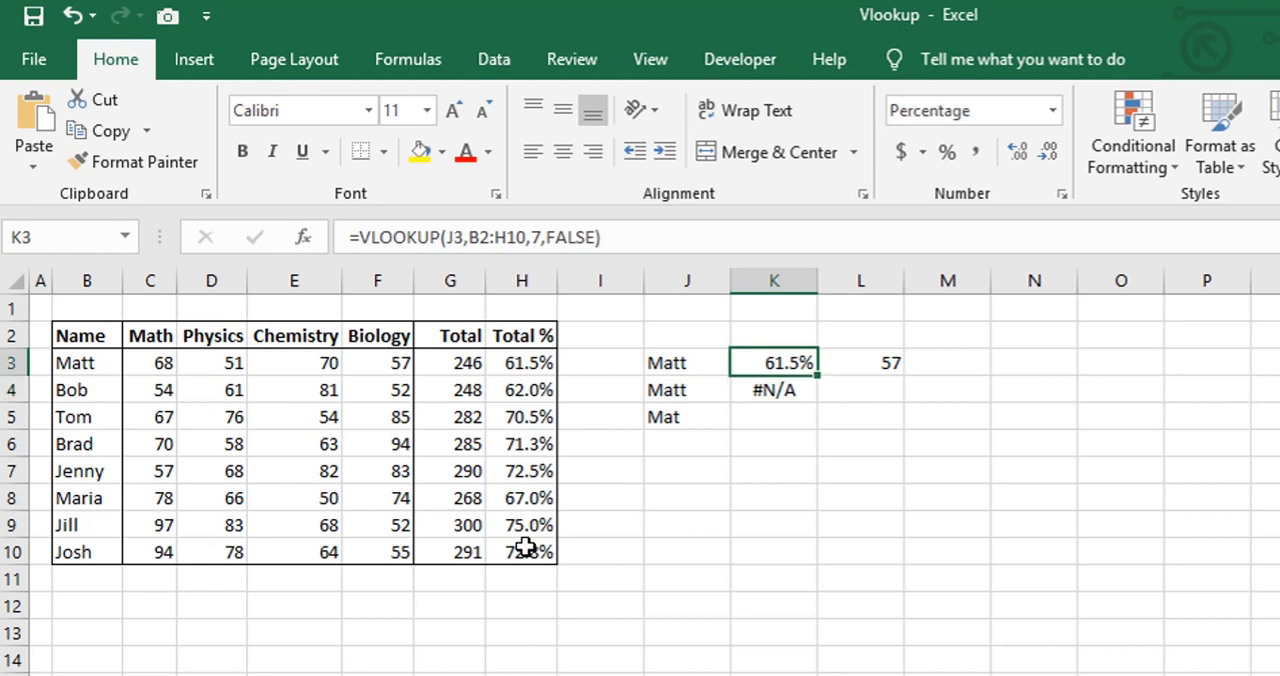
pyautogui.click(772, 388)
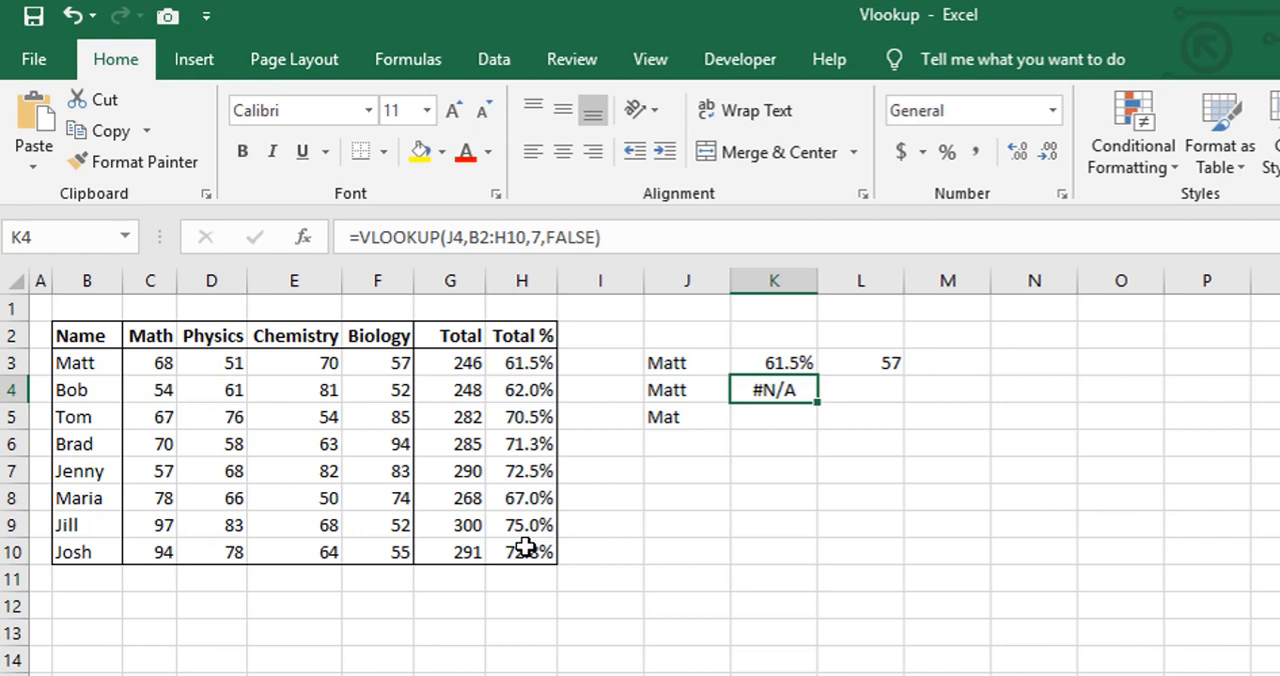
pyautogui.click(688, 388)
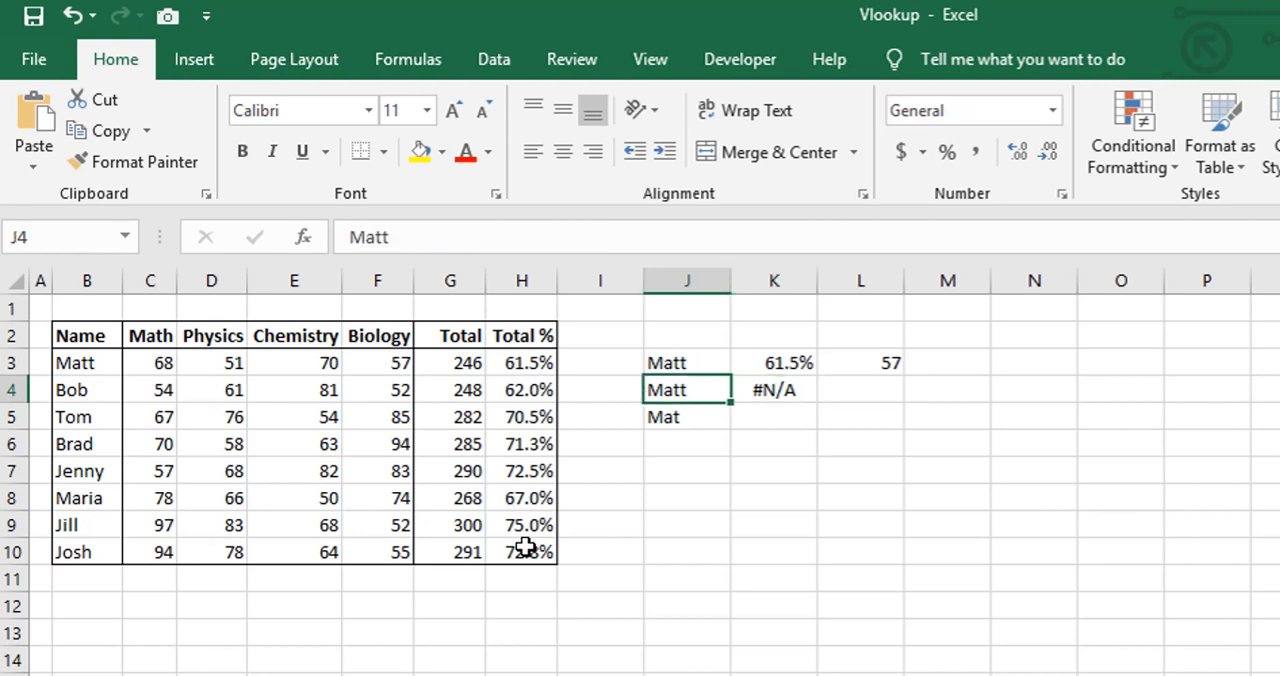
pyautogui.click(688, 362)
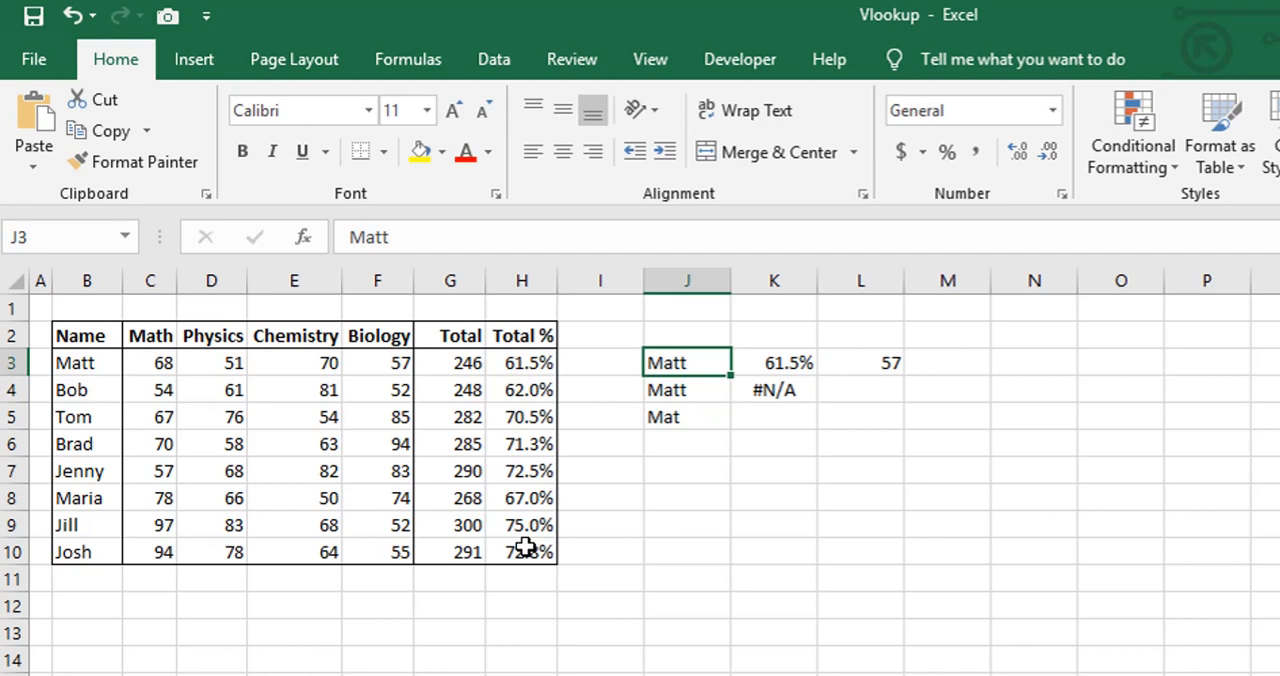
pyautogui.click(686, 388)
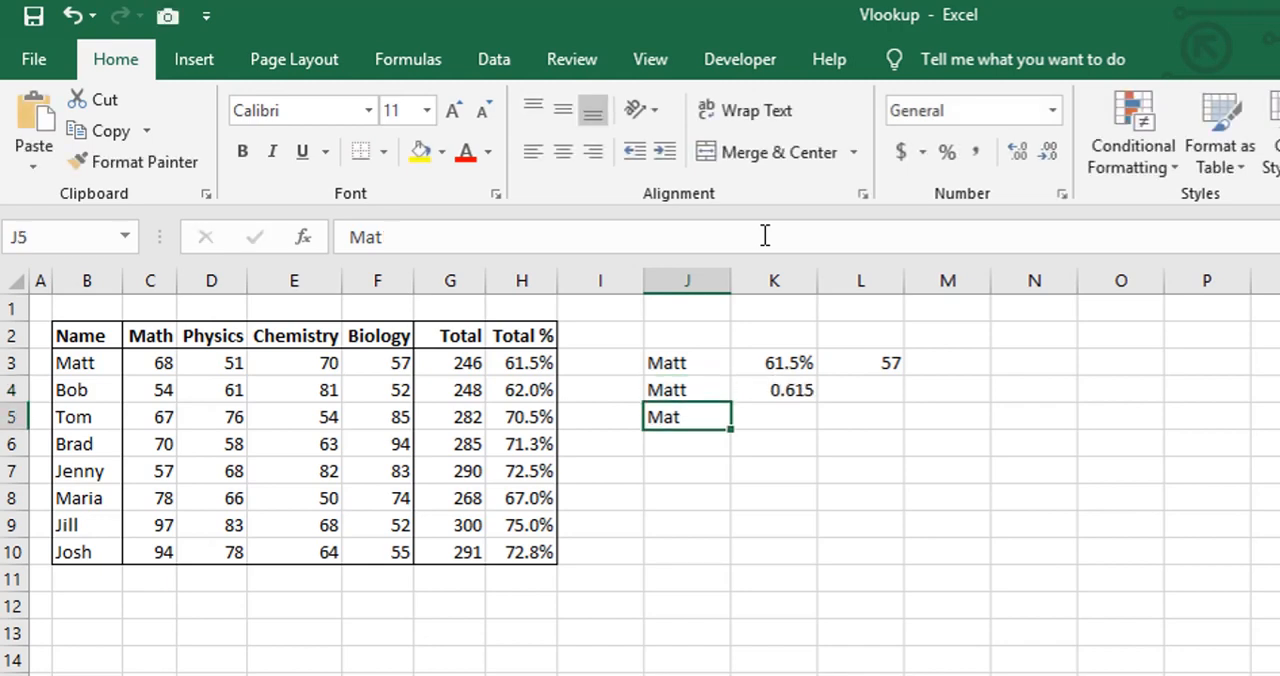
pyautogui.moveTo(774, 236)
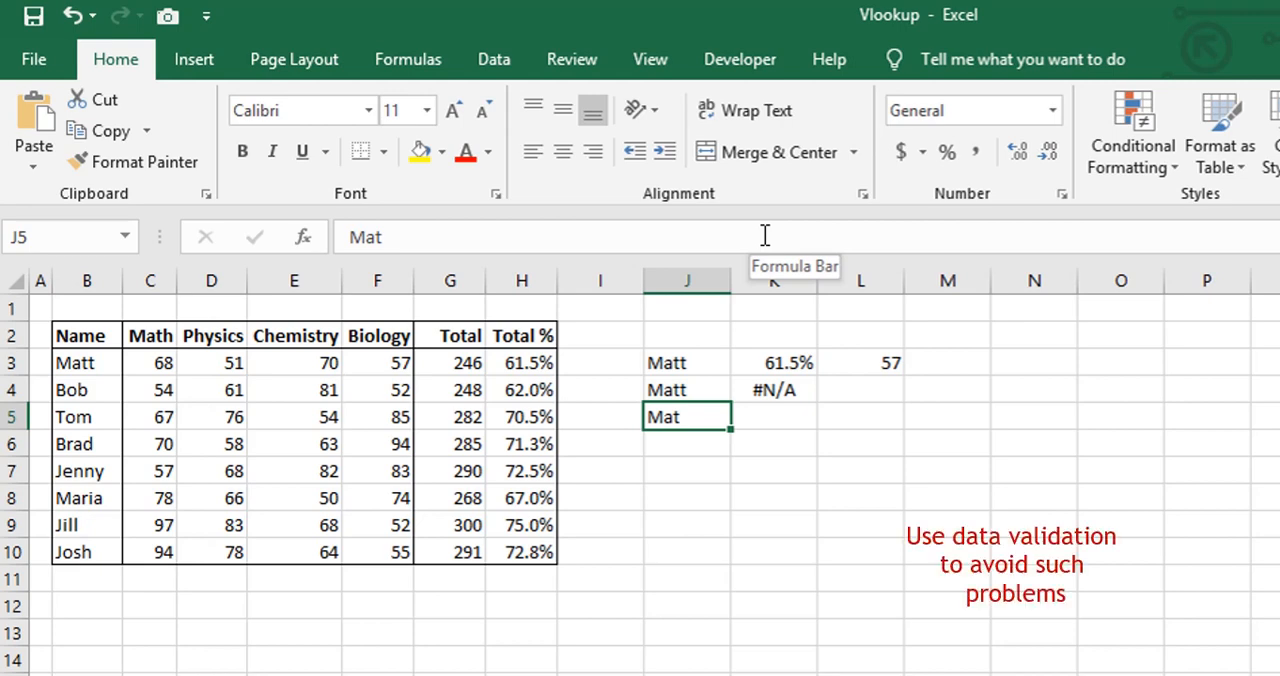
pyautogui.click(688, 362)
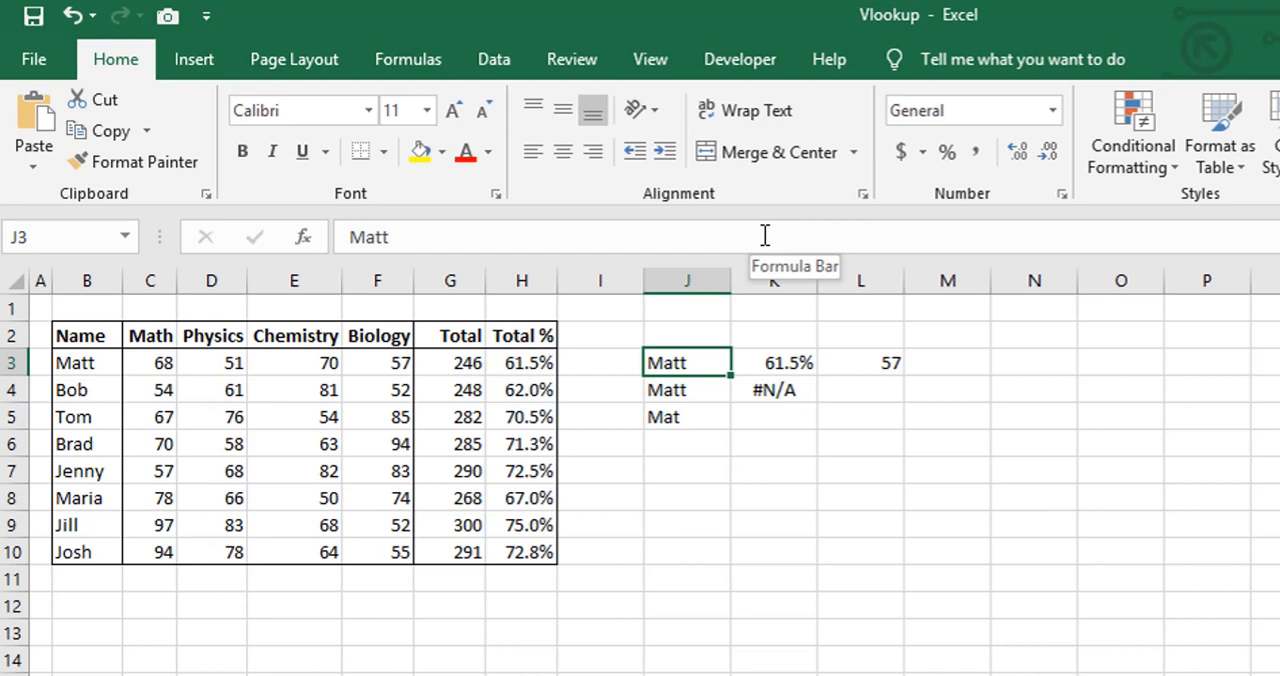
# - Replace the lookup names in J3 and J4 with Jill and Brad
pyautogui.write('Tom')
pyautogui.click(688, 390)
pyautogui.write('K')
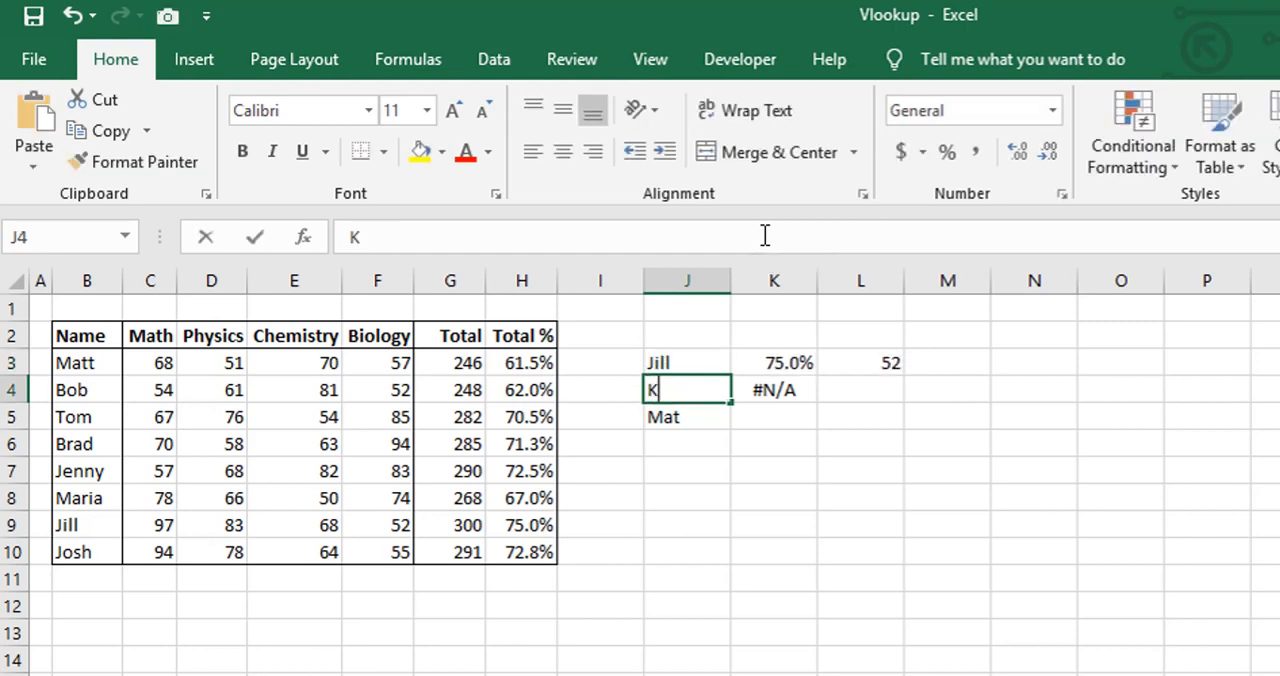
pyautogui.write('osh')
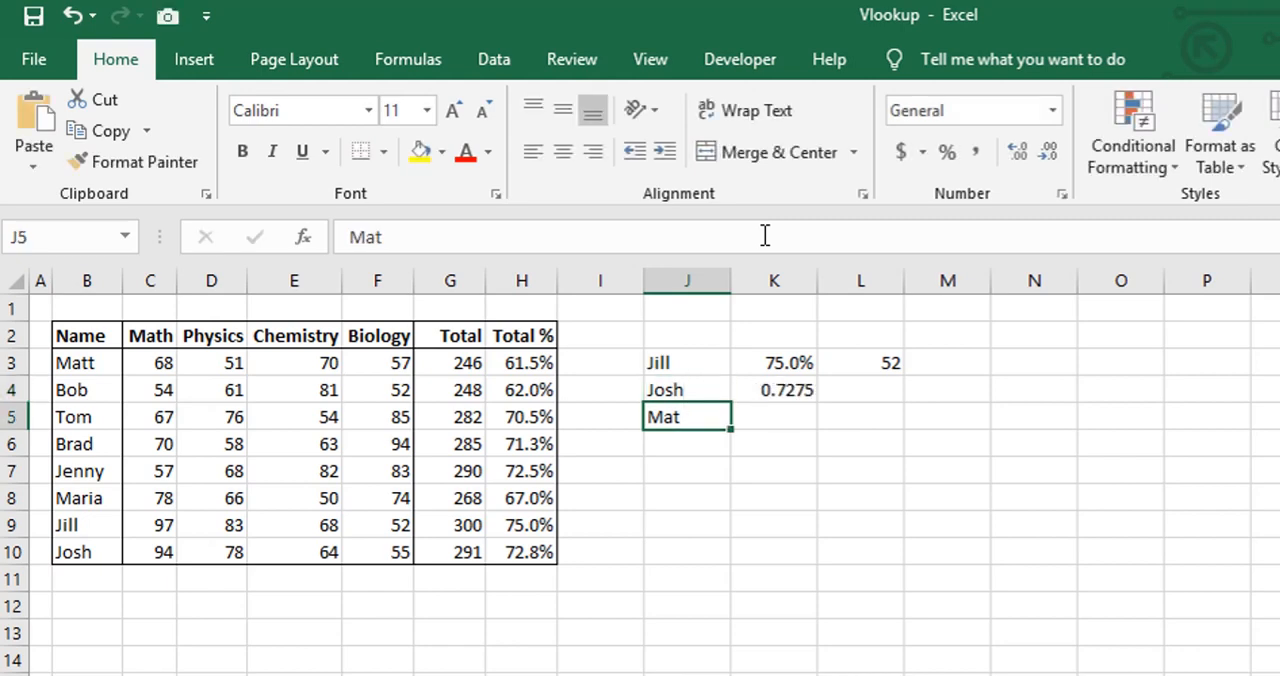
pyautogui.moveTo(684, 390)
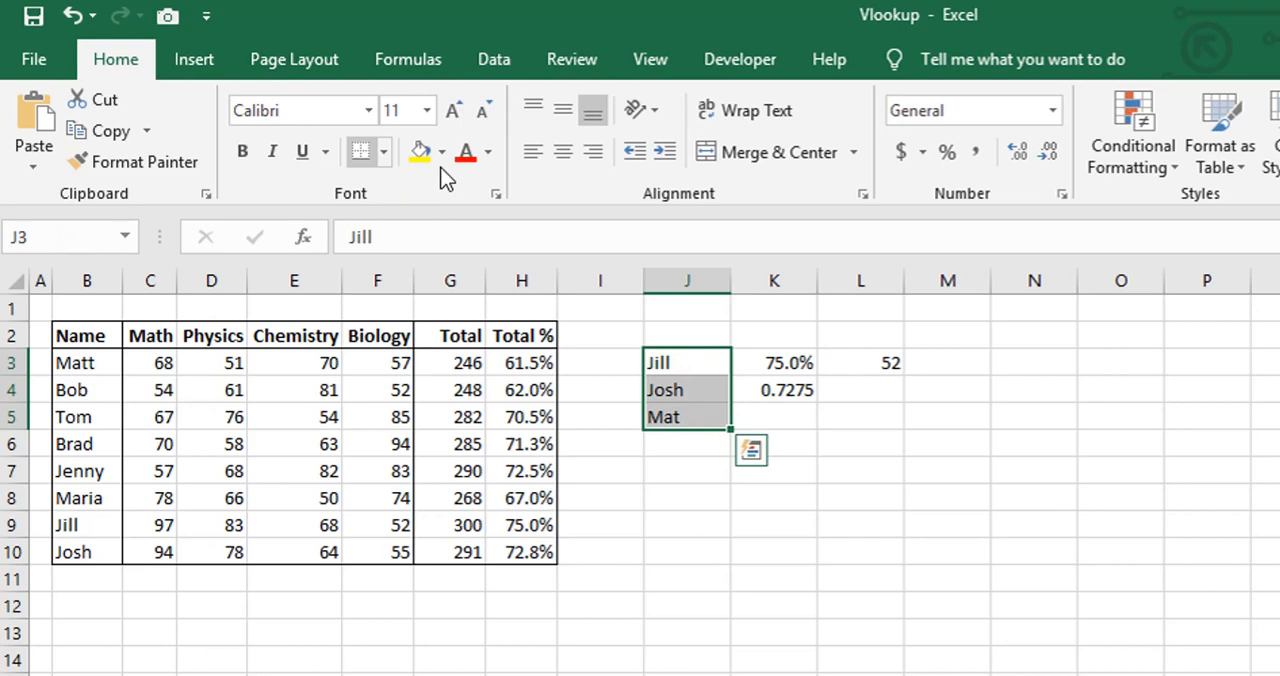
# - Make the three lookup-name cells J3:J5 blue and bold
pyautogui.click(488, 152)
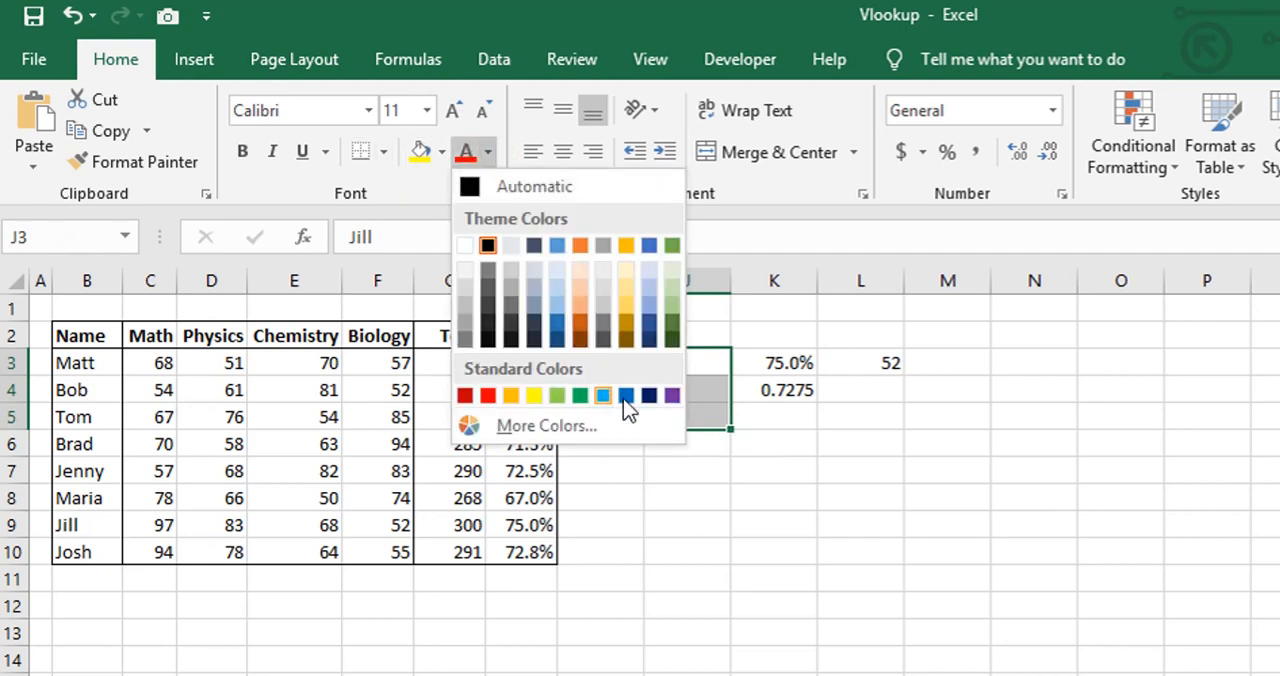
pyautogui.moveTo(628, 396)
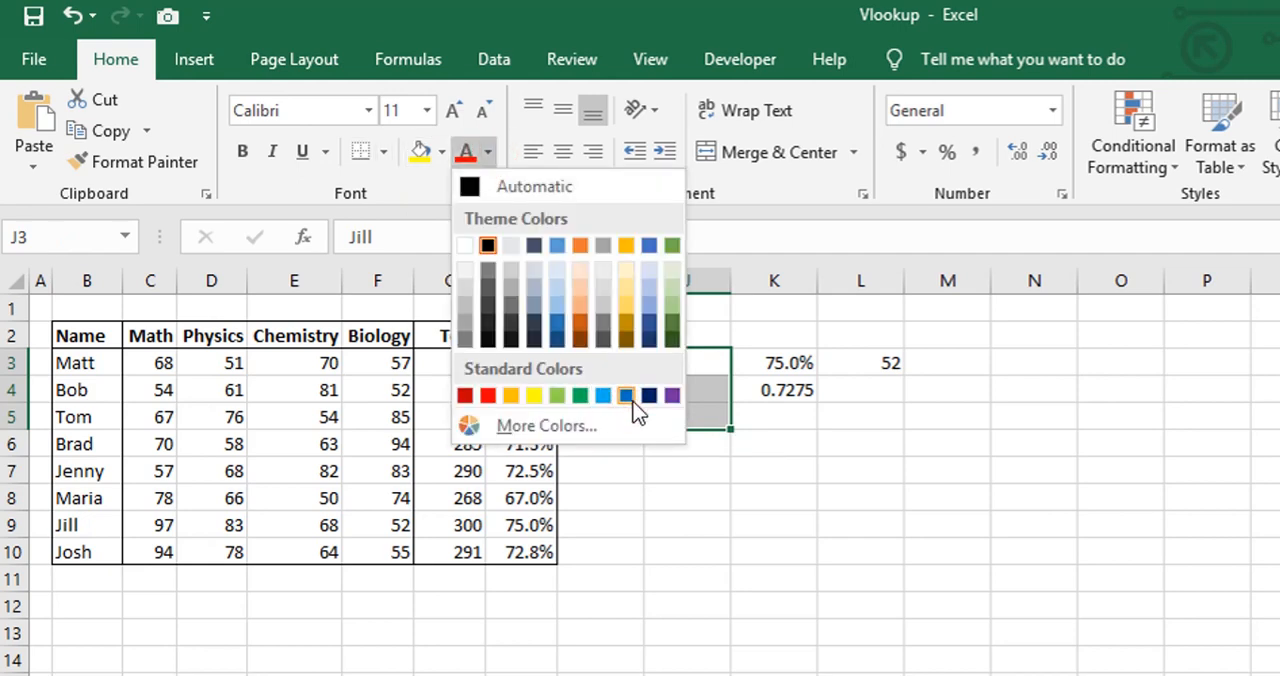
pyautogui.click(628, 396)
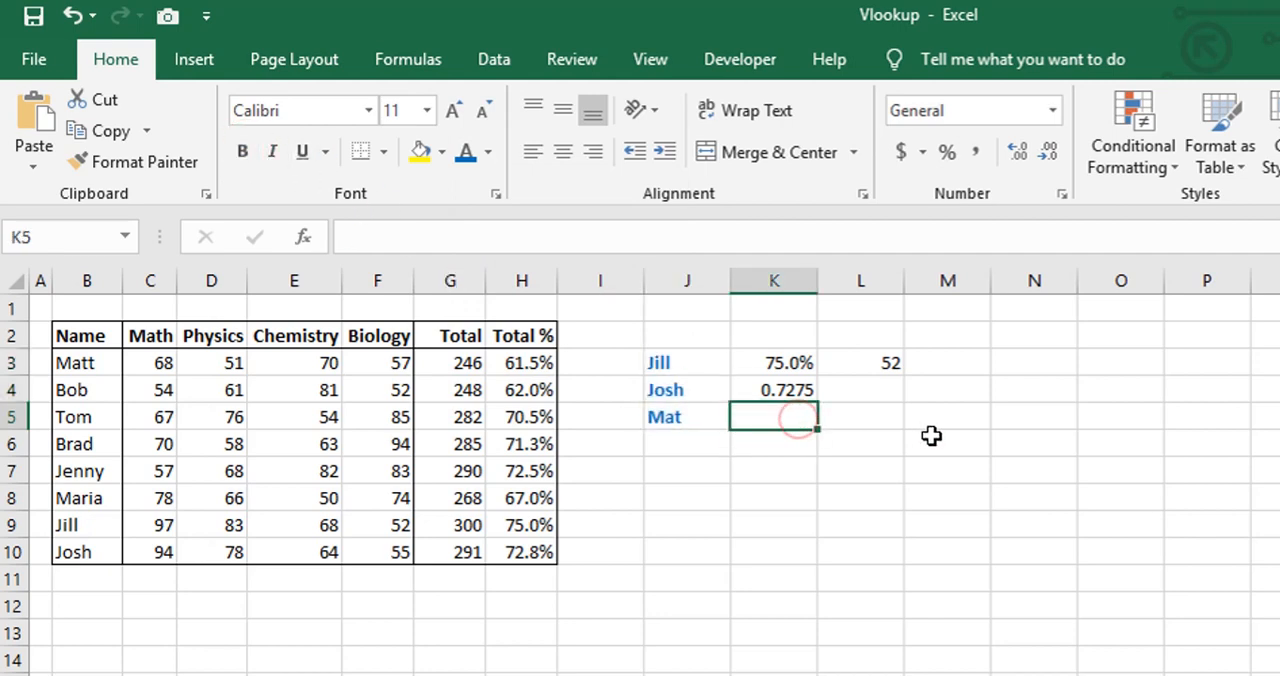
pyautogui.moveTo(676, 390)
pyautogui.write('Brad')
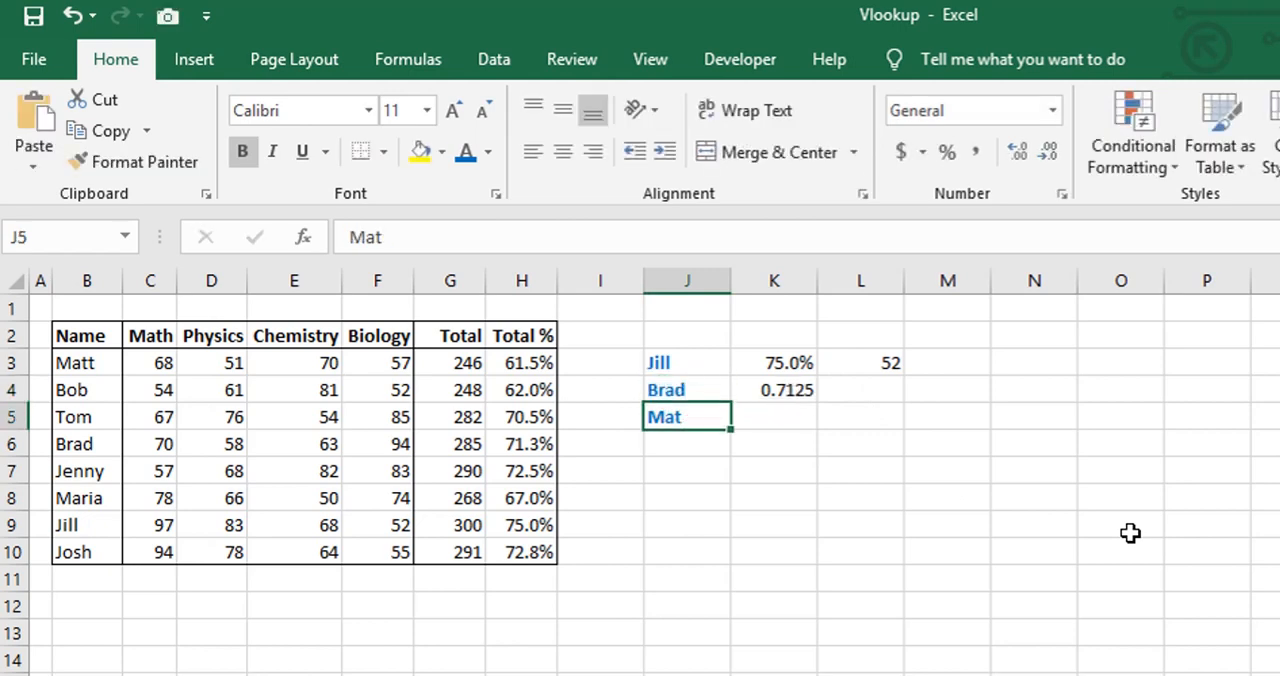
pyautogui.click(688, 388)
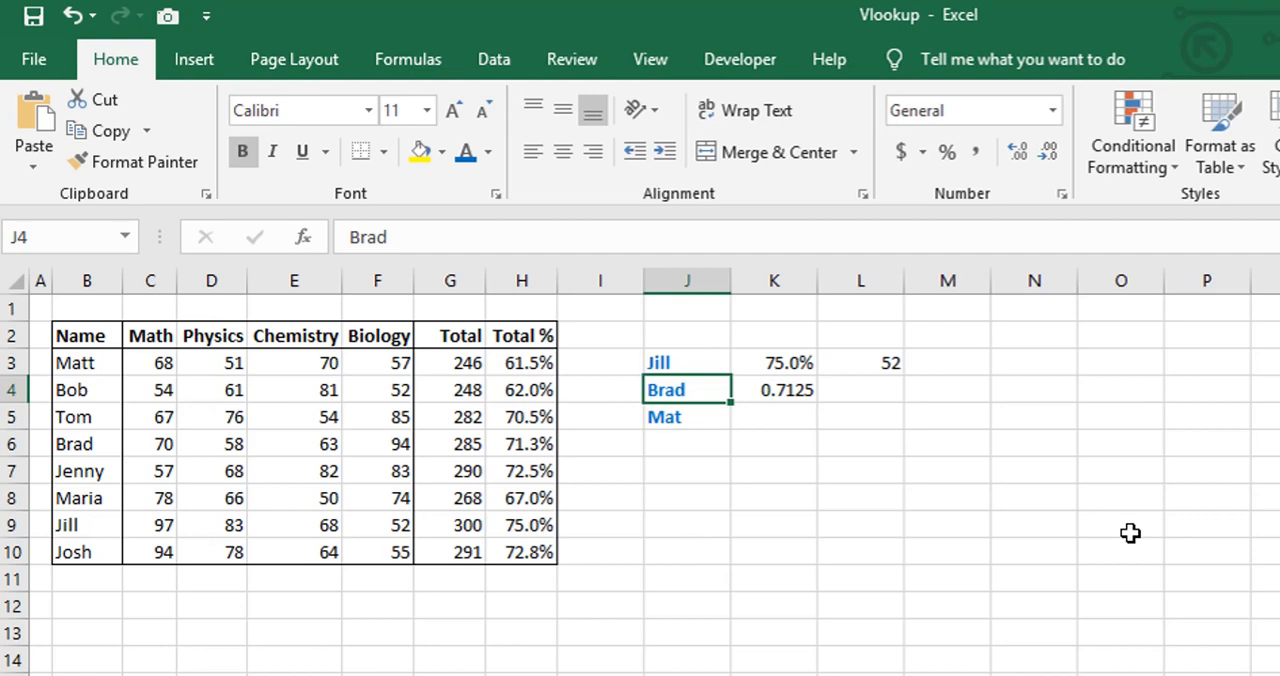
pyautogui.click(772, 416)
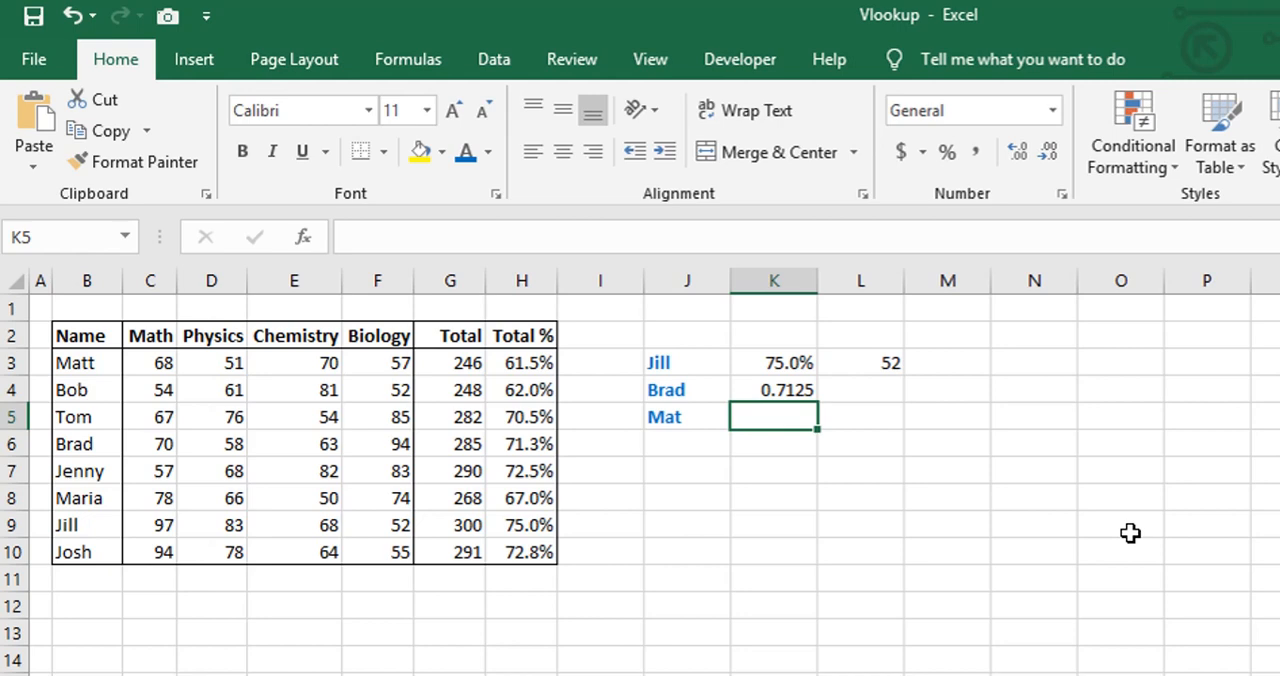
# - Enter a VLOOKUP of the partial name Mat in K5 on B2:G10 column 6, returning #N/A
pyautogui.write('=VLOOKUP(')
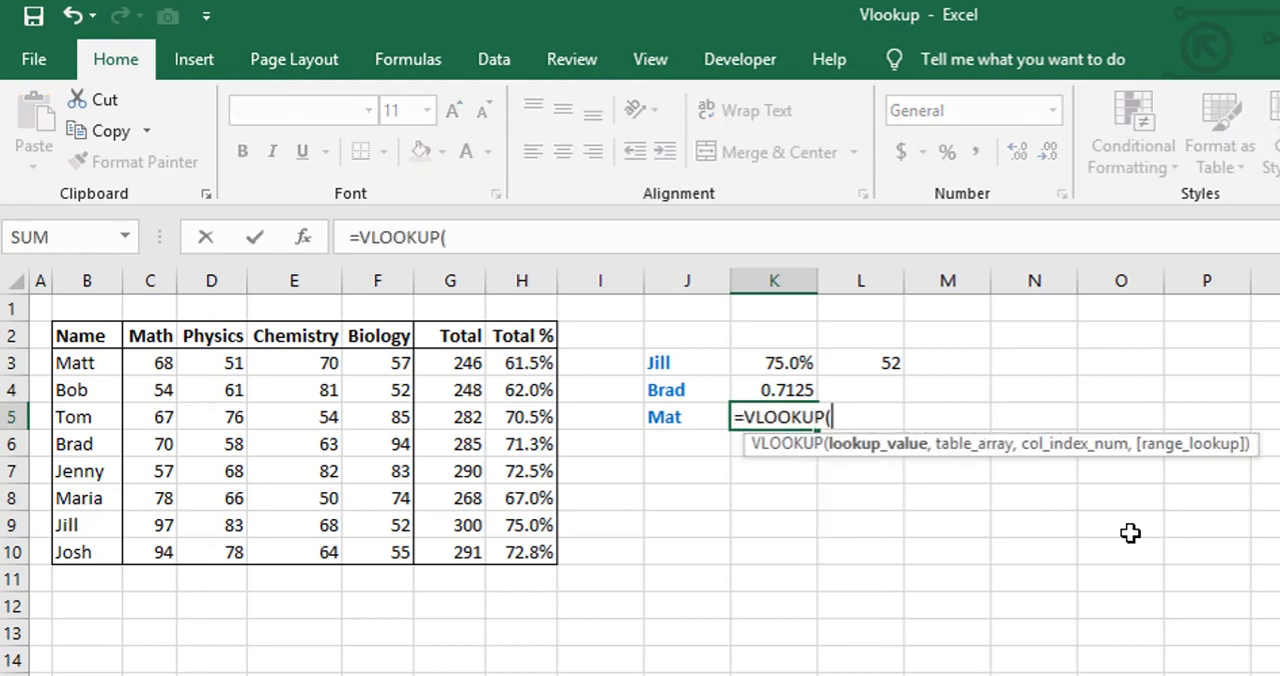
pyautogui.click(684, 416)
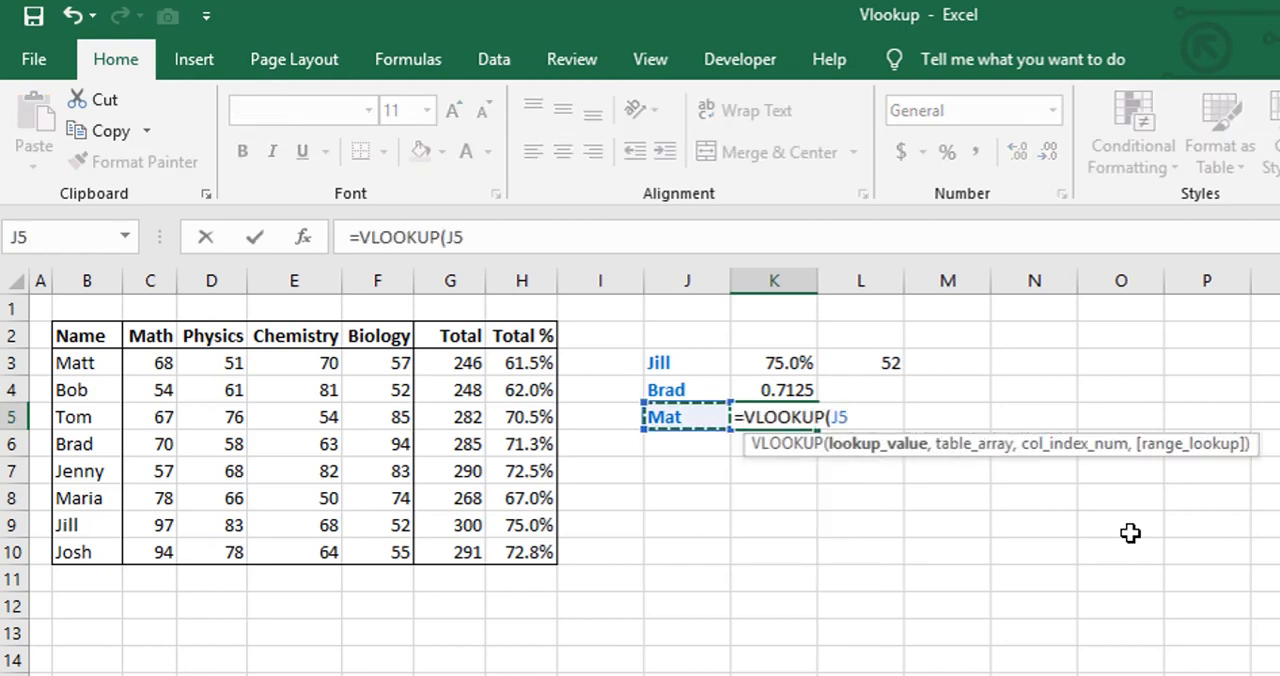
pyautogui.write(',B2:G10')
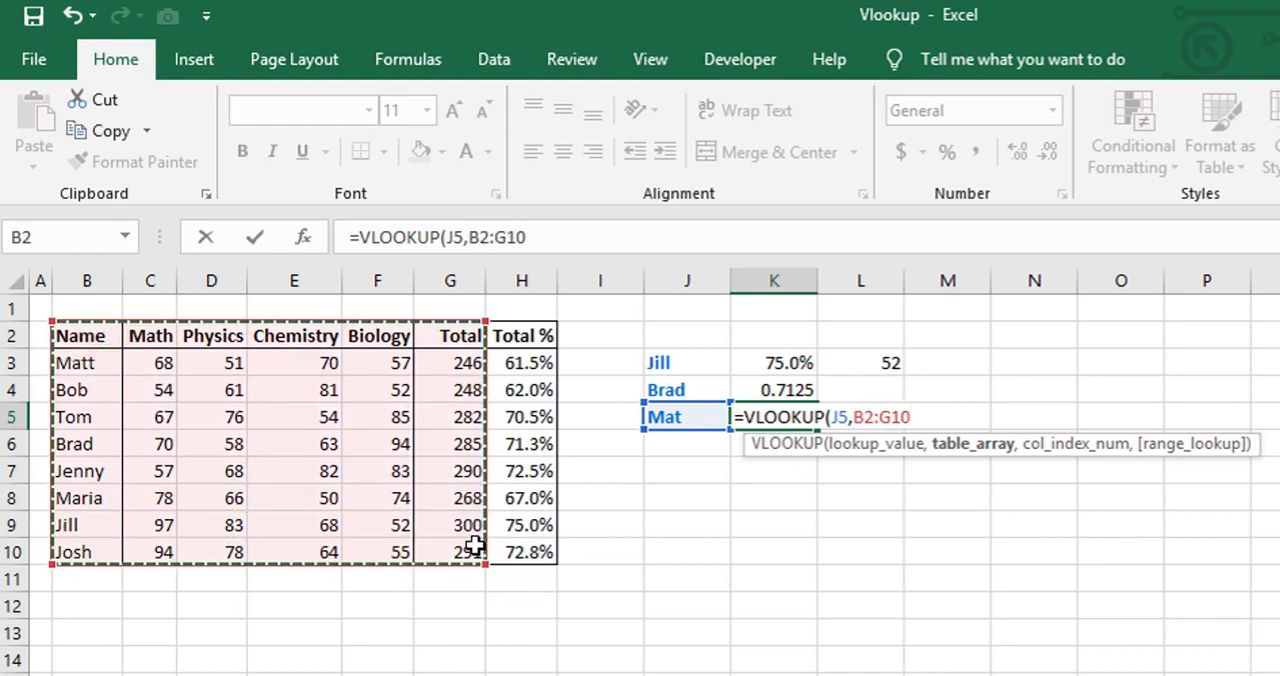
pyautogui.write('6,')
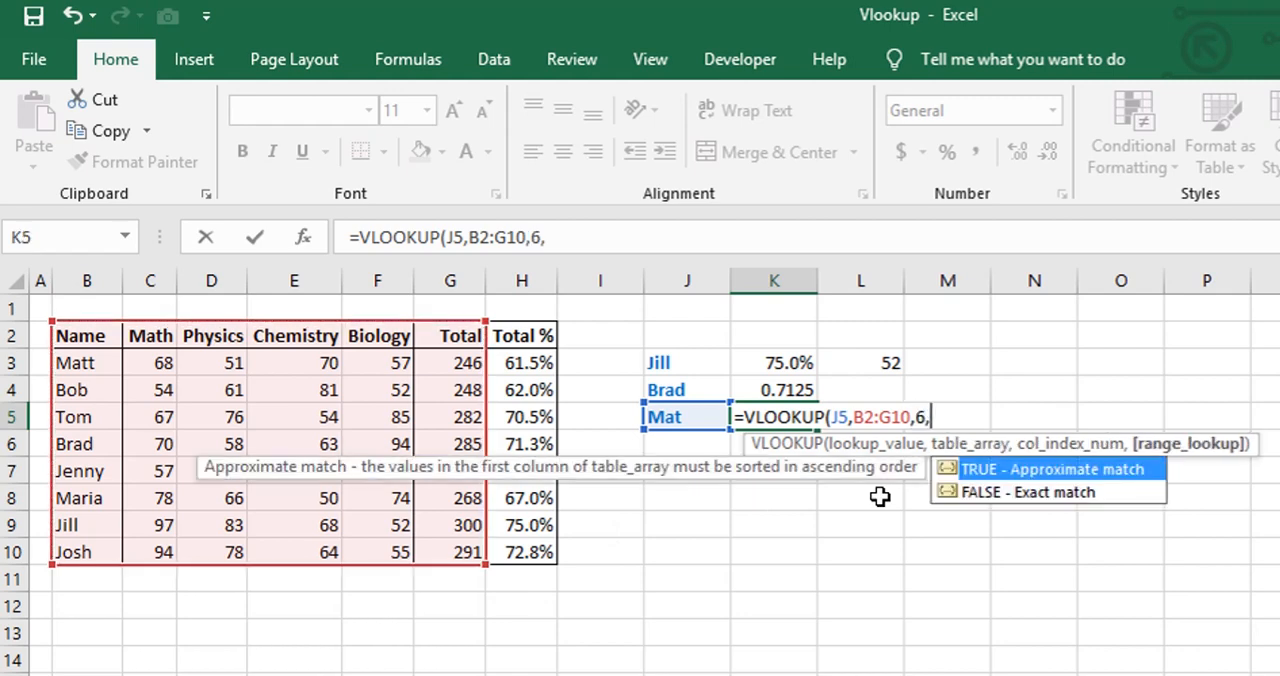
pyautogui.press('Enter')
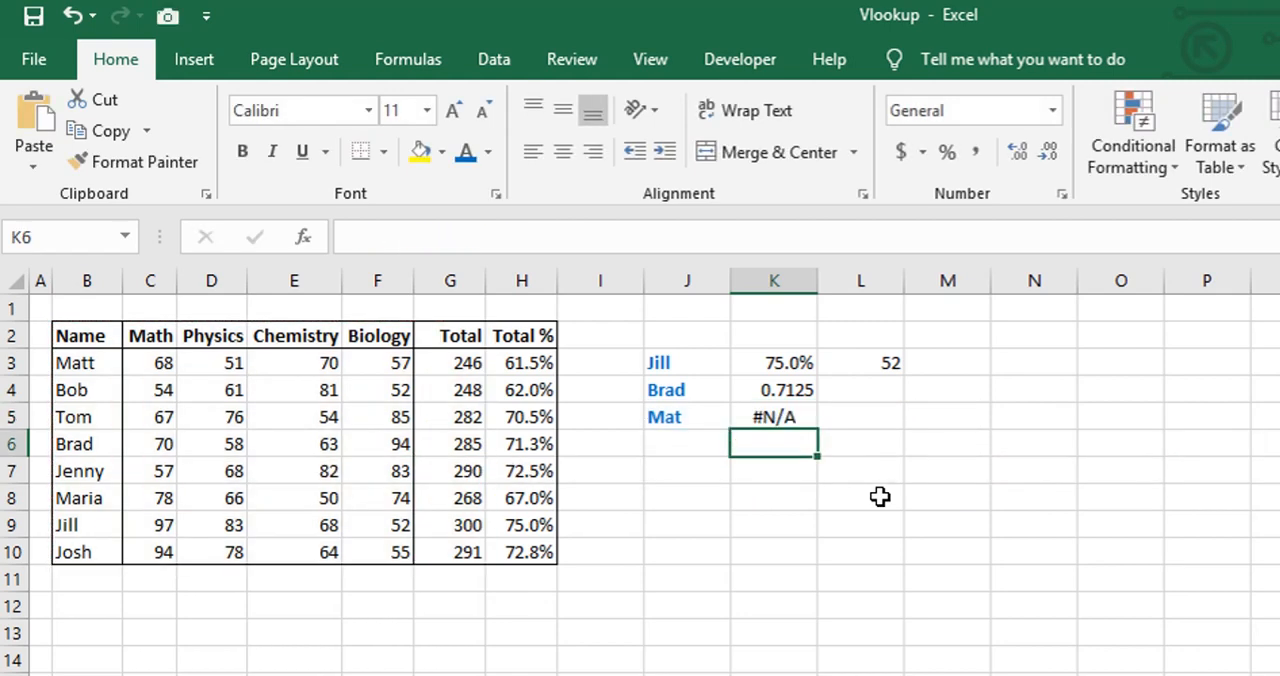
pyautogui.click(772, 416)
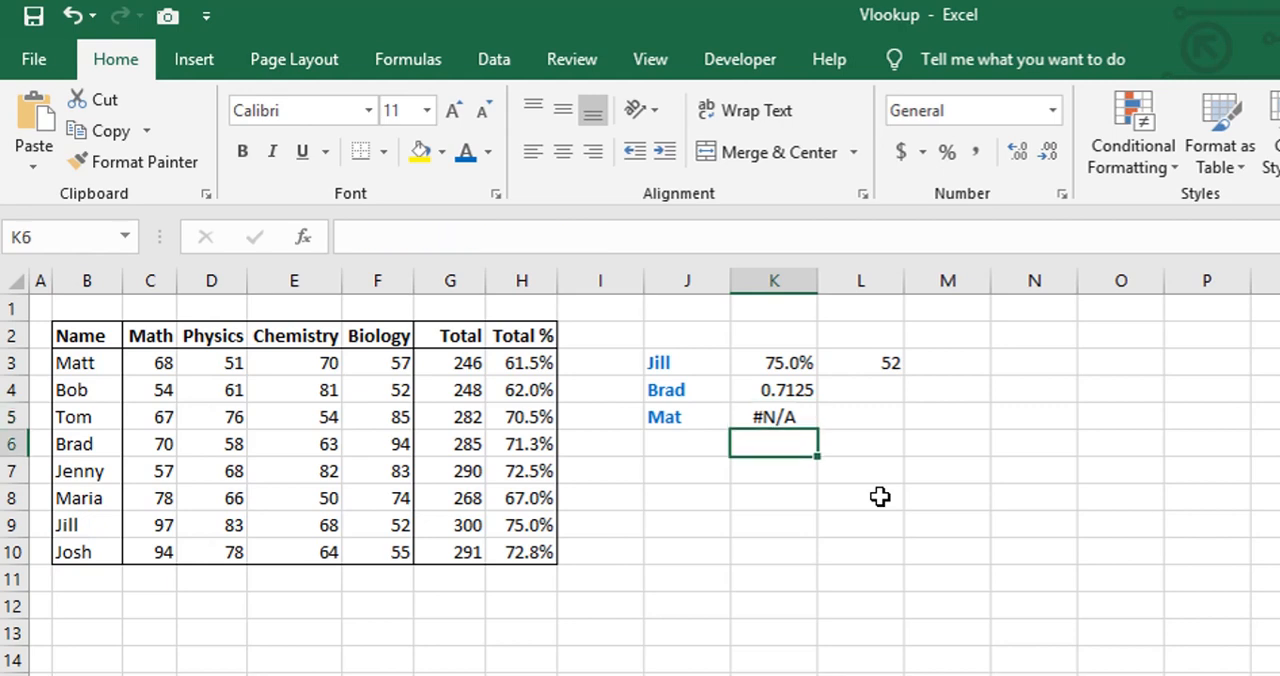
# - Enter the wildcard lookup =VLOOKUP(J5&"*",B2:G10,6,FALSE) in K6 and change J5 to Mar, returning 268
pyautogui.write('=vl')
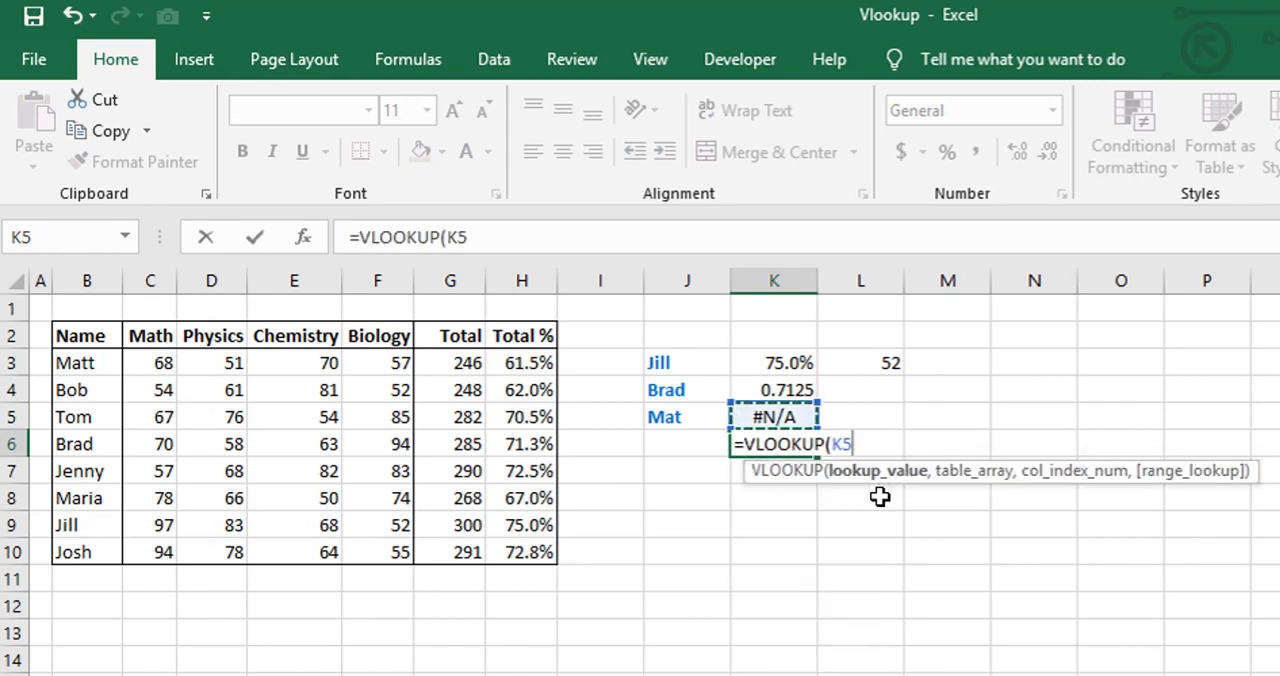
pyautogui.click(686, 416)
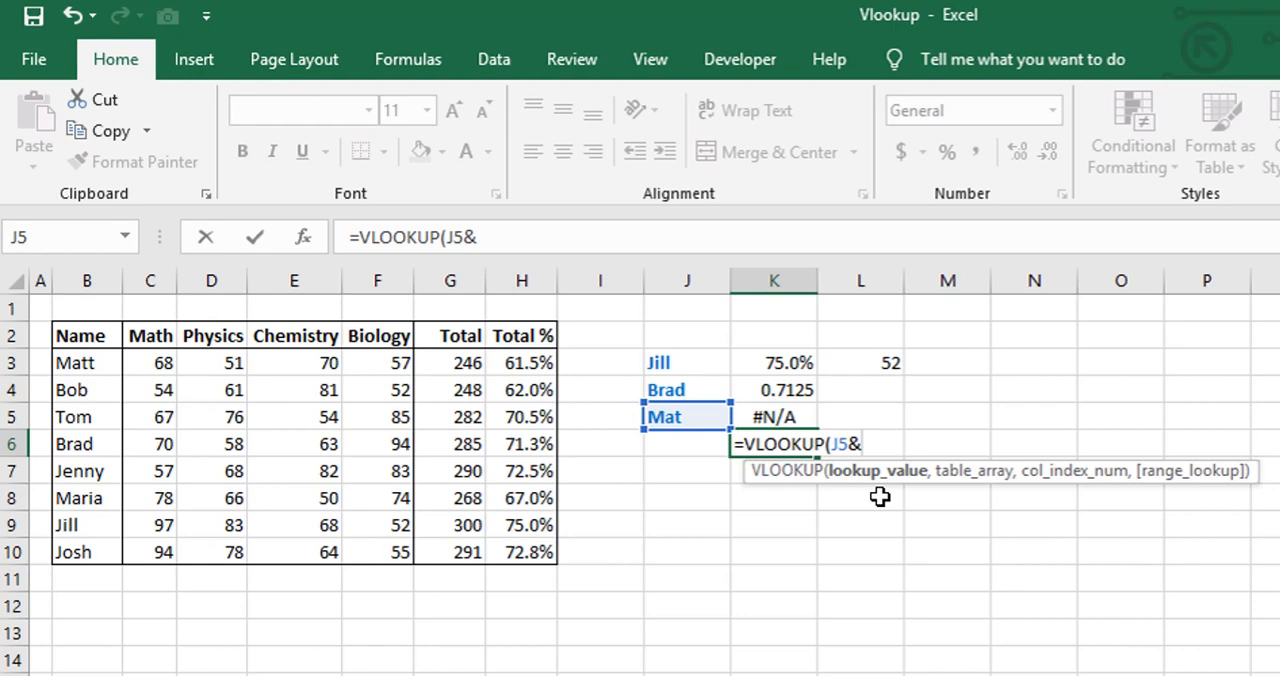
pyautogui.write('"*")')
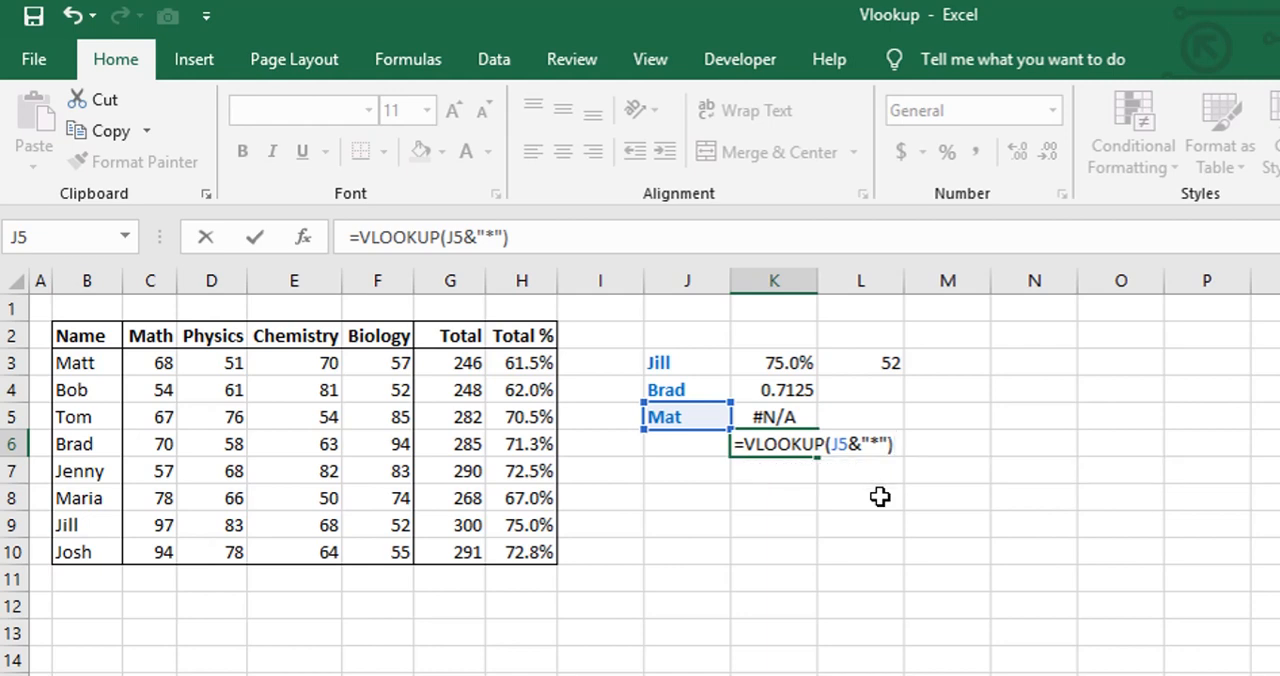
pyautogui.write(',')
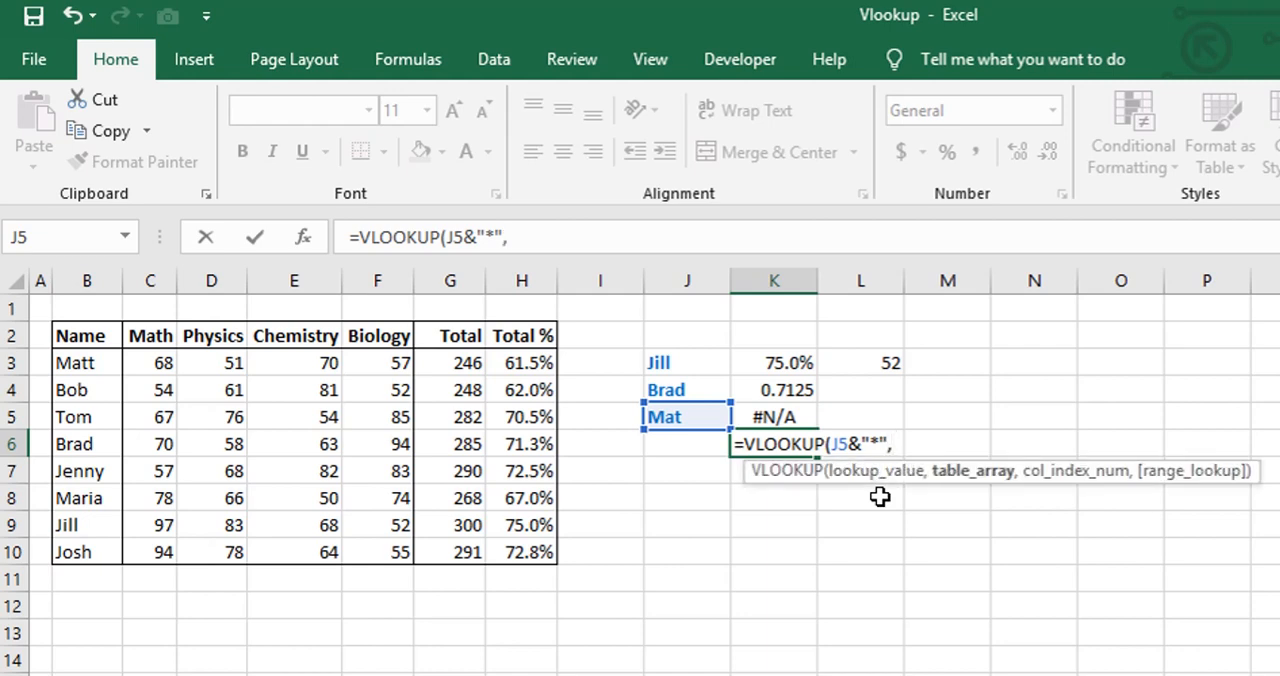
pyautogui.moveTo(86, 336); pyautogui.dragTo(450, 552)
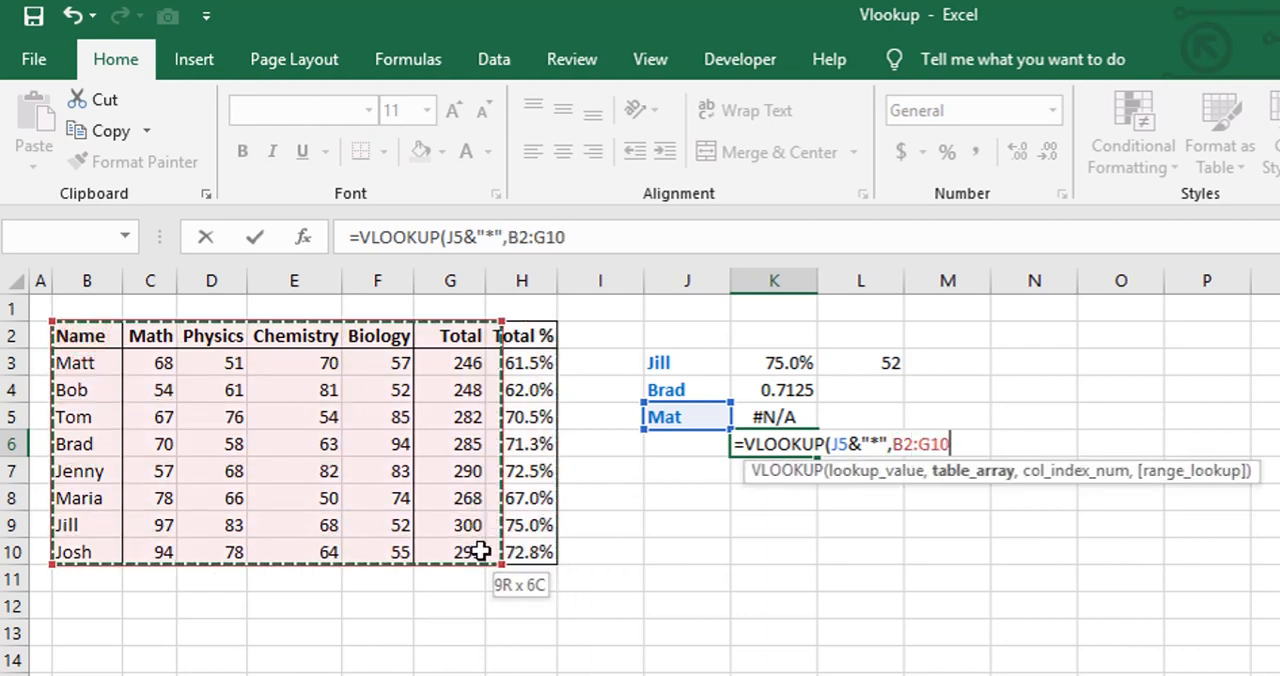
pyautogui.write(',')
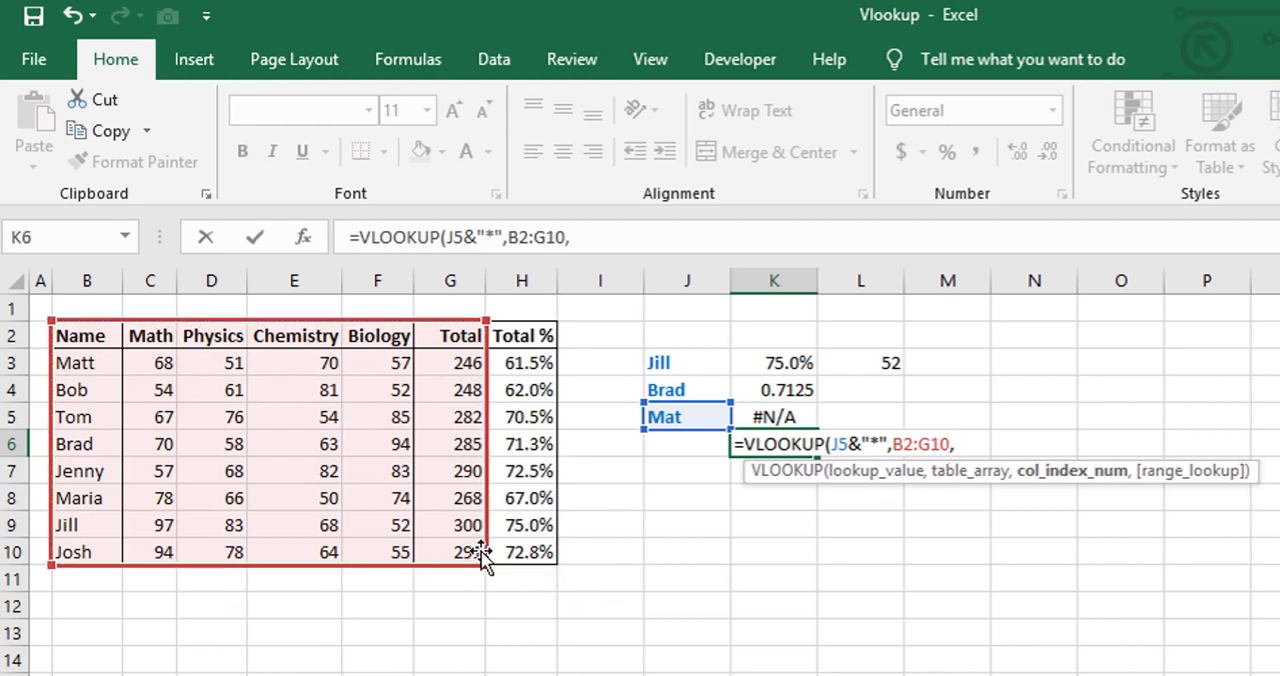
pyautogui.write('6,FALSE')
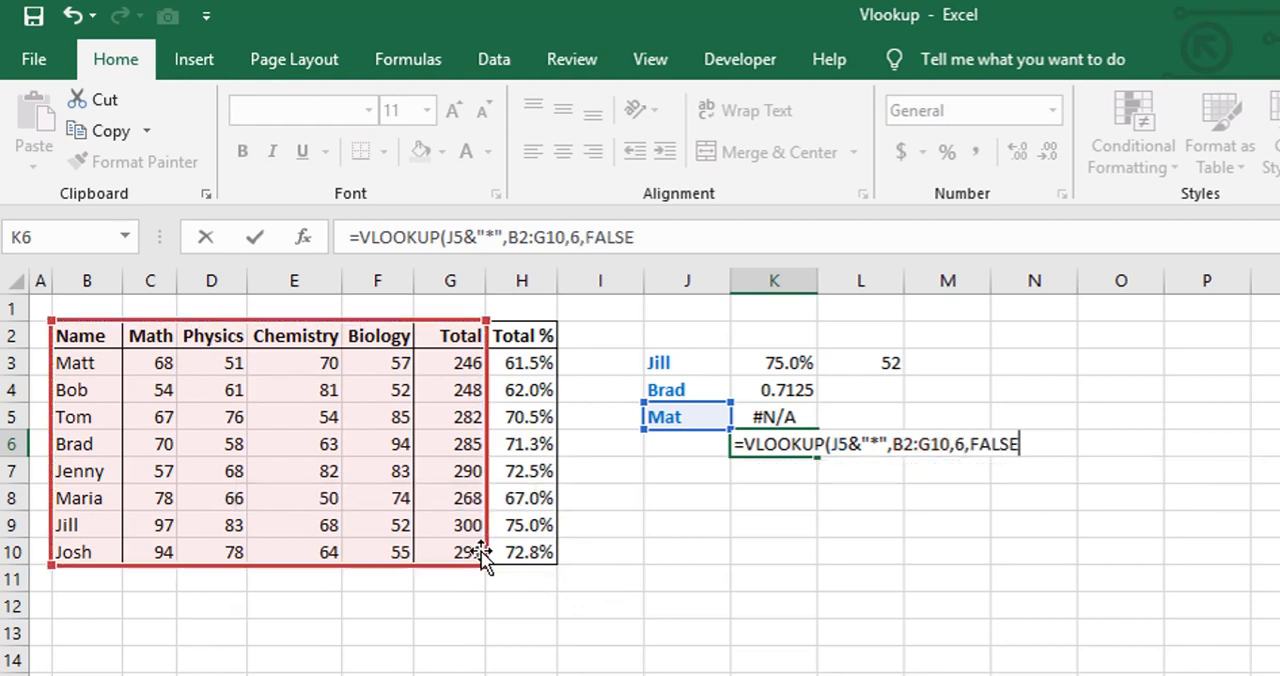
pyautogui.press('Enter')
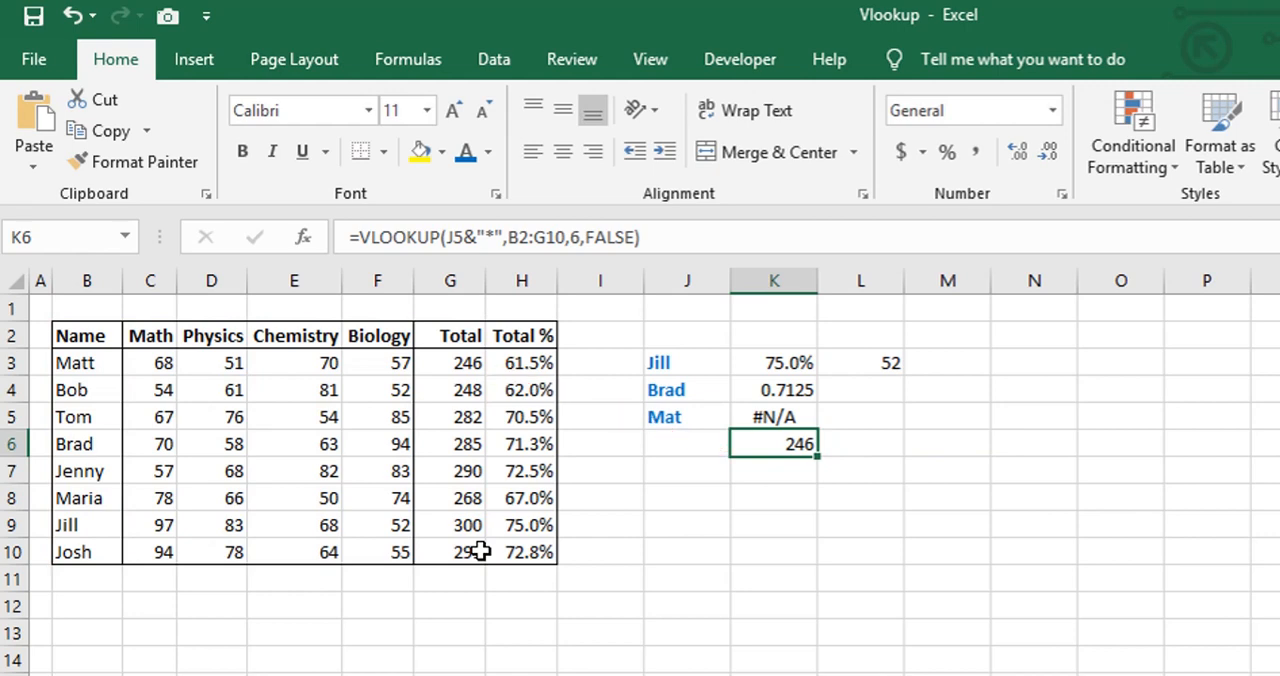
pyautogui.write('Mar')
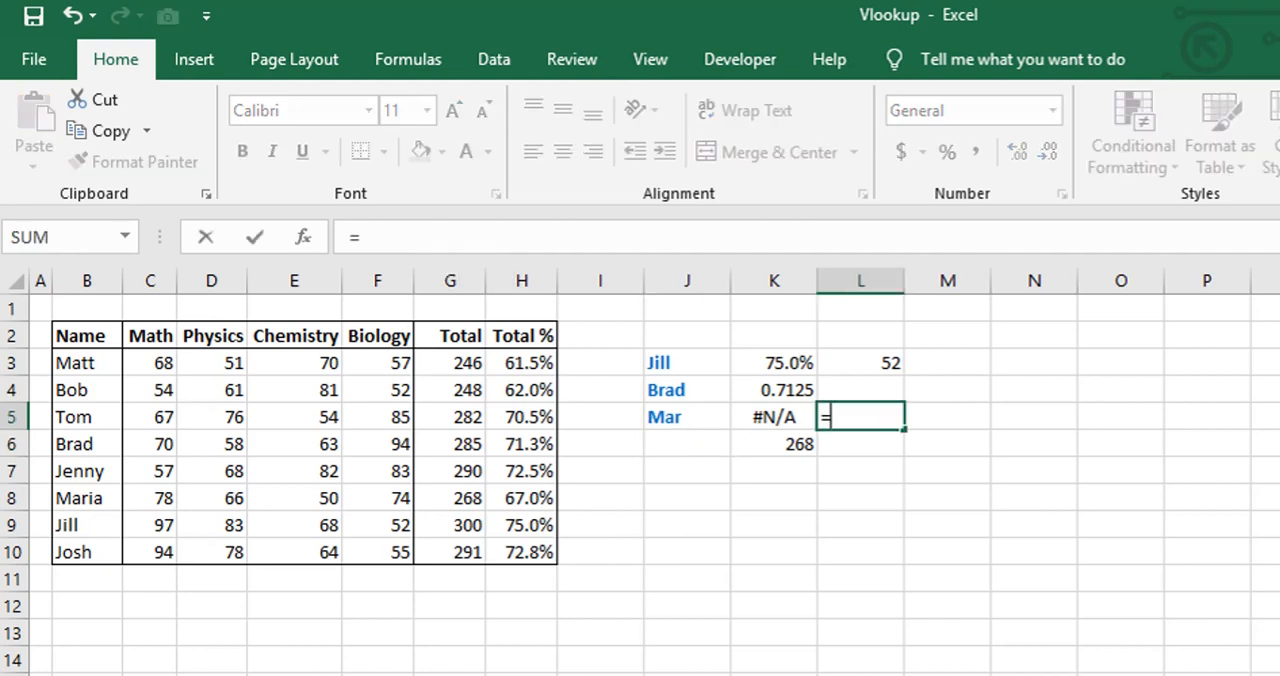
# - Show both lookup formulas with =FORMULATEXT(K5) in L5 and =FORMULATEXT(K6) in L6, and add Brad in J10
pyautogui.write('=FORMULATEXT(K5')
pyautogui.click(860, 444)
pyautogui.write('=vlo')
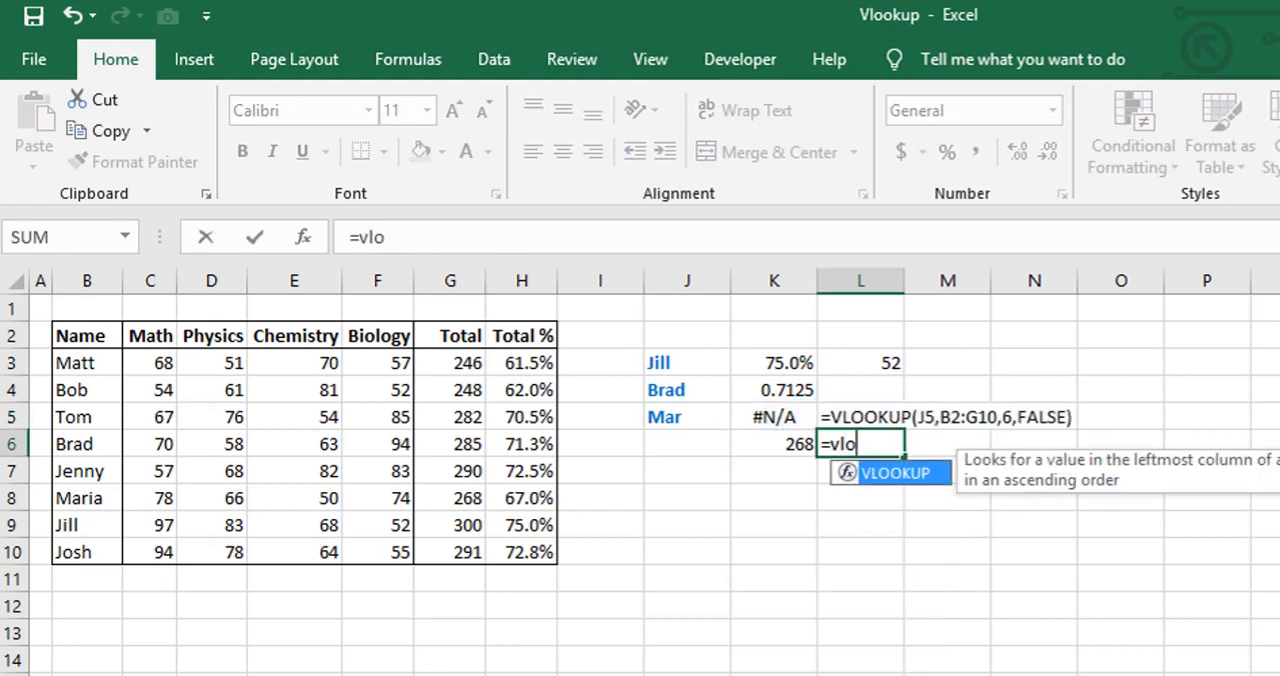
pyautogui.write('form')
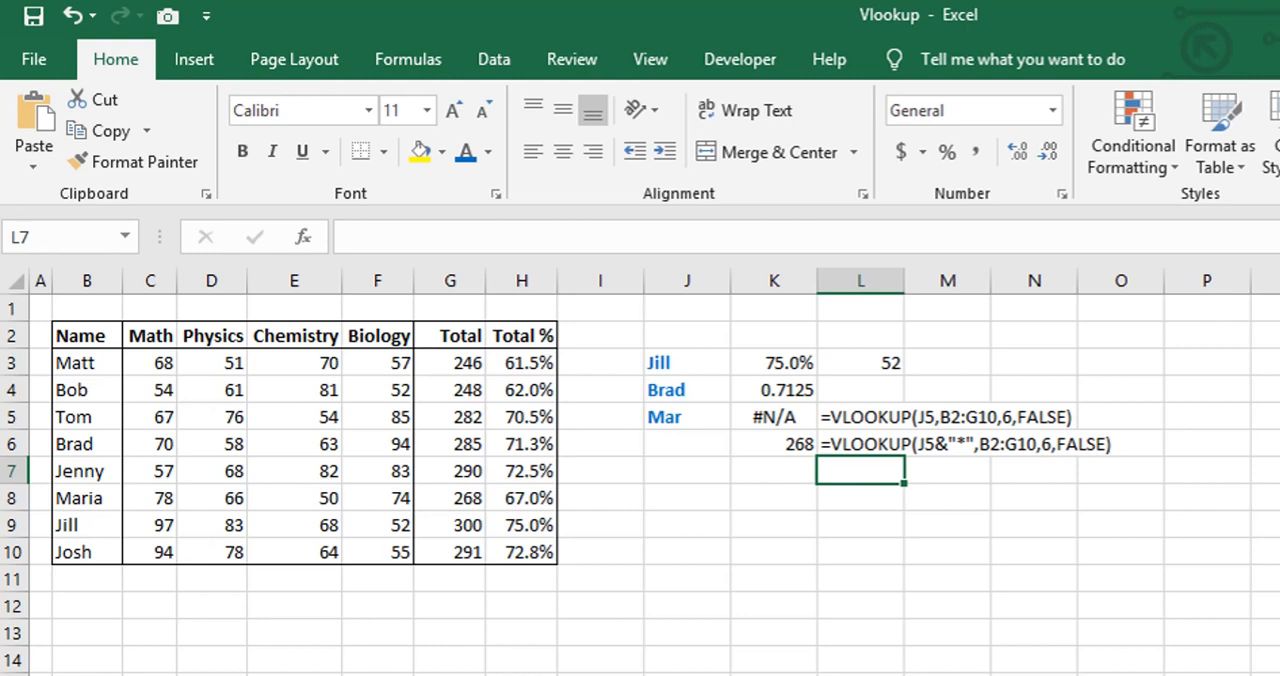
pyautogui.click(772, 552)
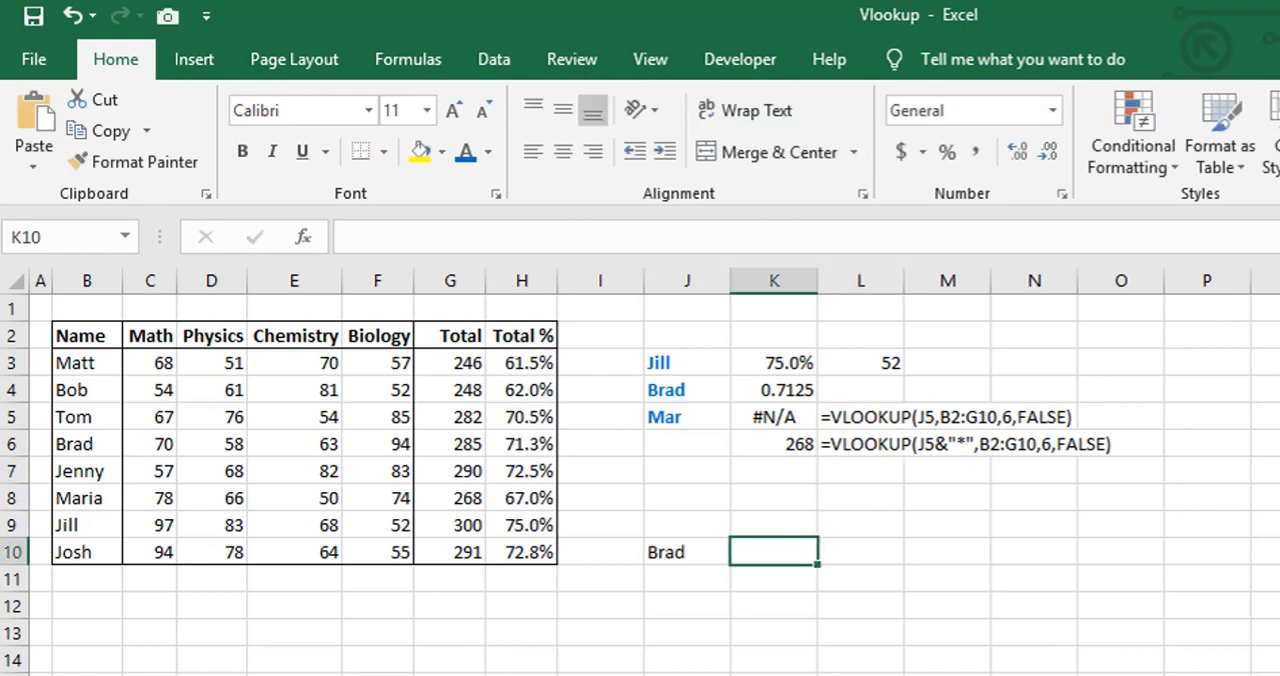
# - Enter =VLOOKUP(J10,B2:H10,7,FALSE) in K10 and show Brad's Total % as 71.3%
pyautogui.write('=')
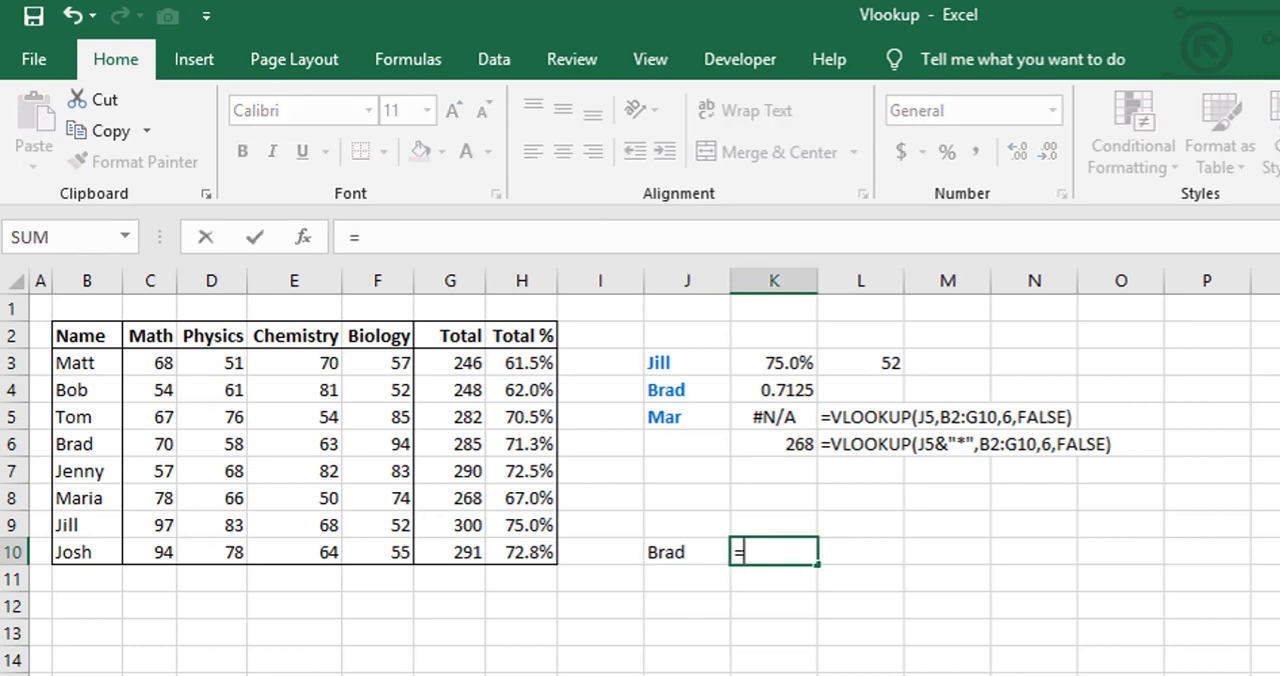
pyautogui.write('VLOOKUP(J10,')
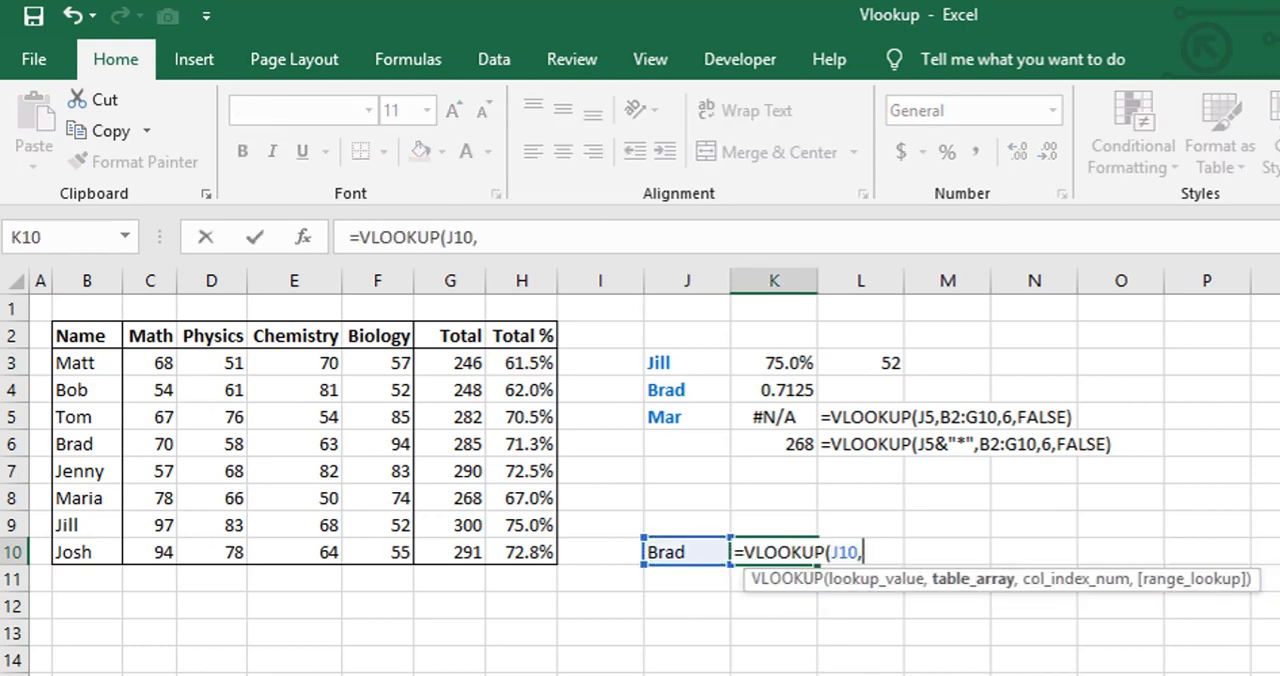
pyautogui.moveTo(86, 336); pyautogui.dragTo(520, 498)
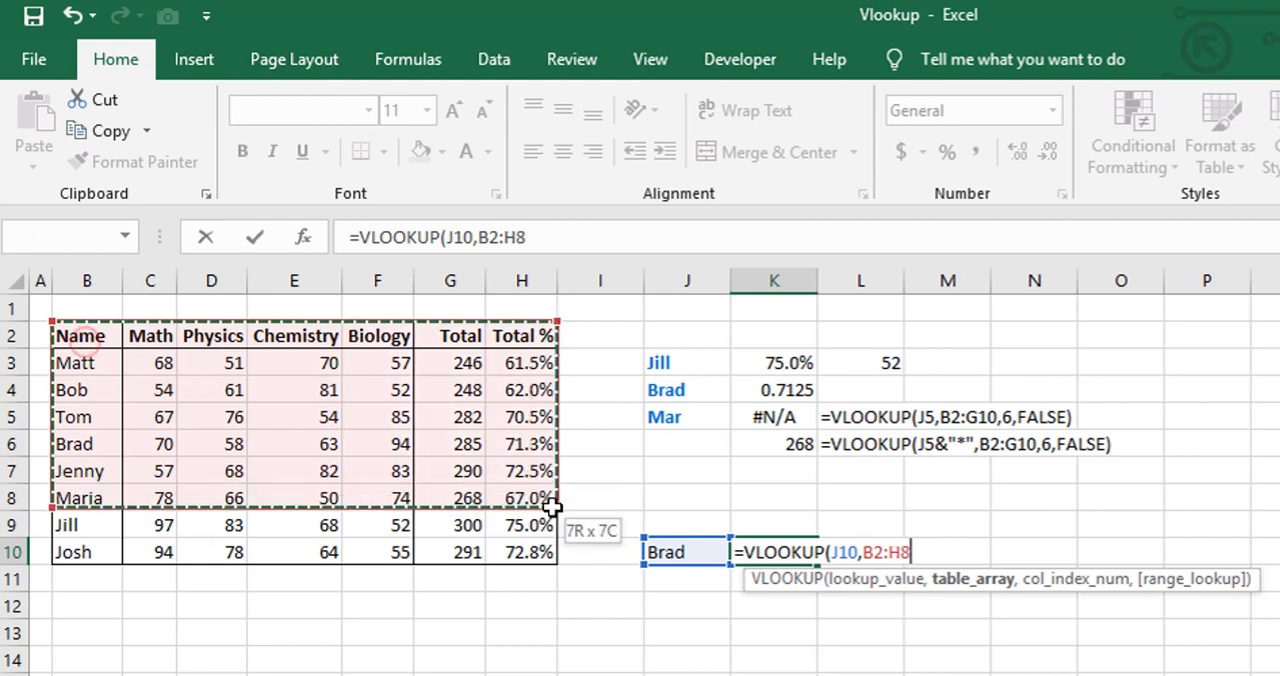
pyautogui.moveTo(556, 508); pyautogui.dragTo(540, 552)
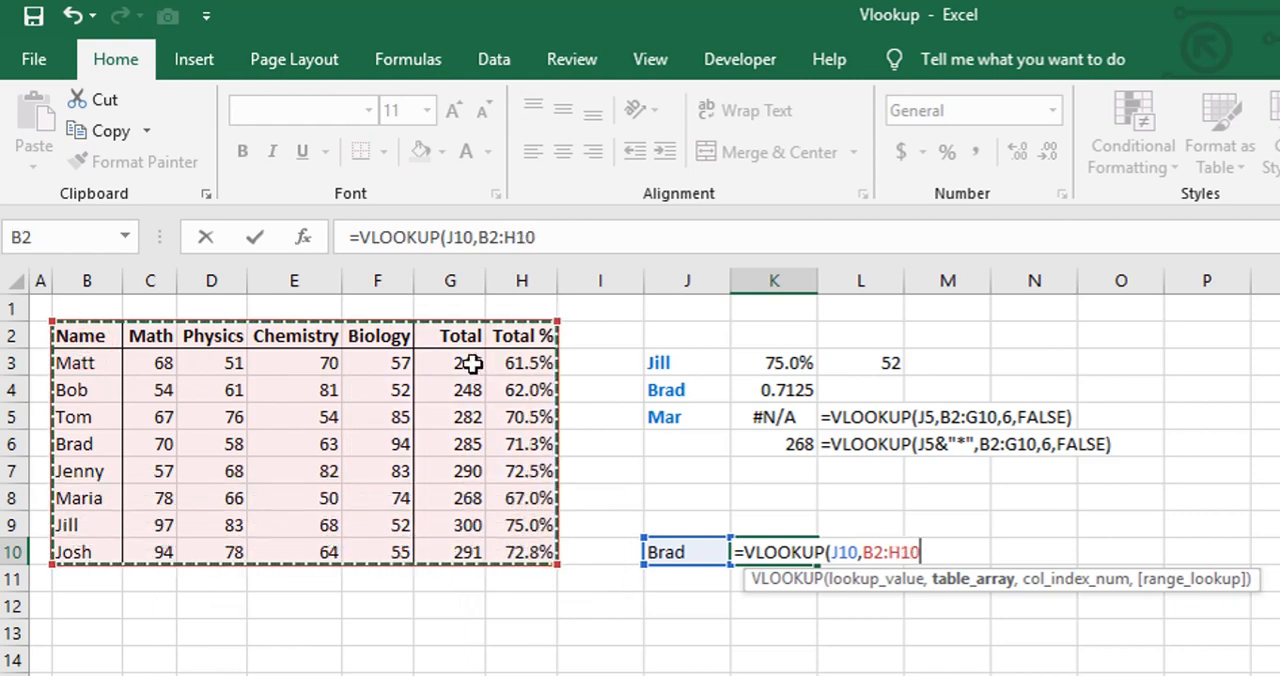
pyautogui.write(',7,FALSE')
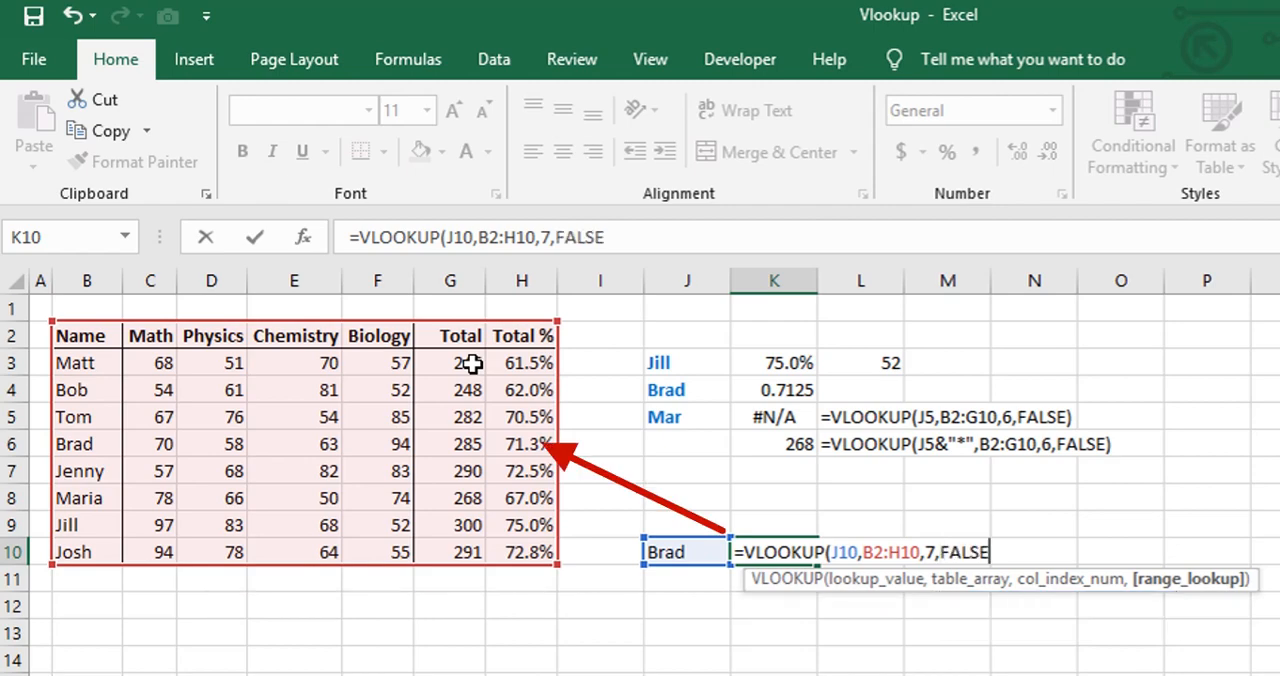
pyautogui.press('Enter')
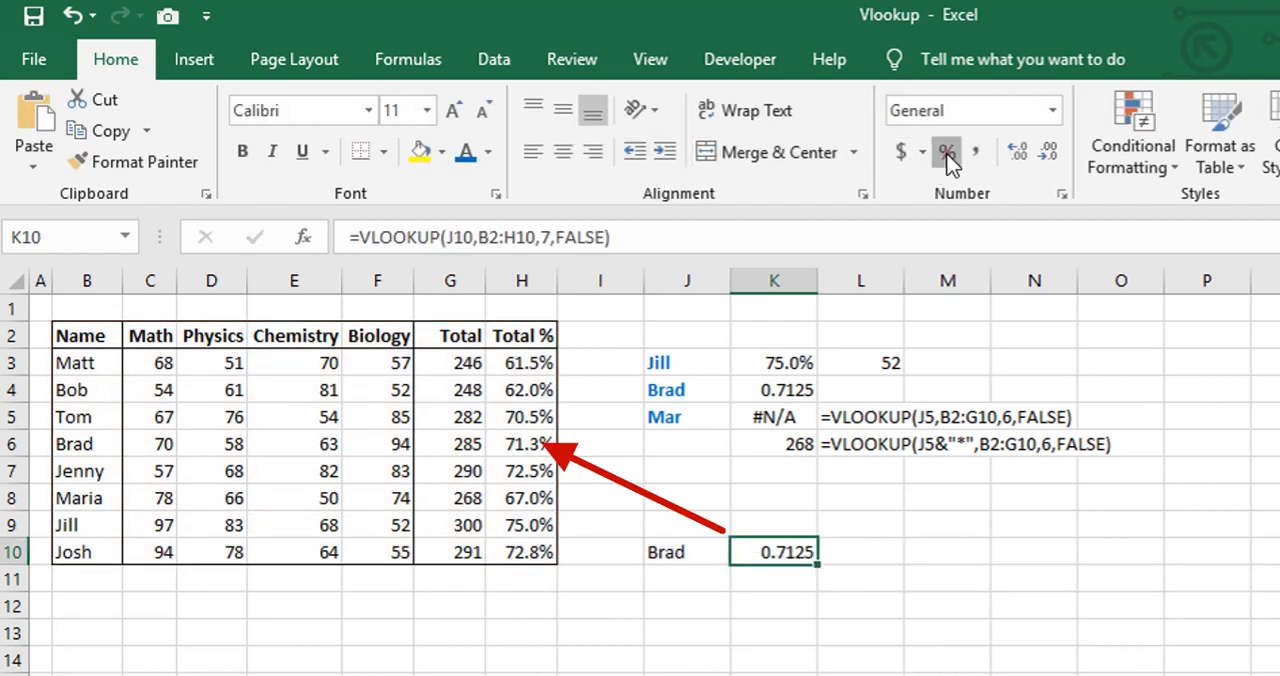
pyautogui.click(948, 152)
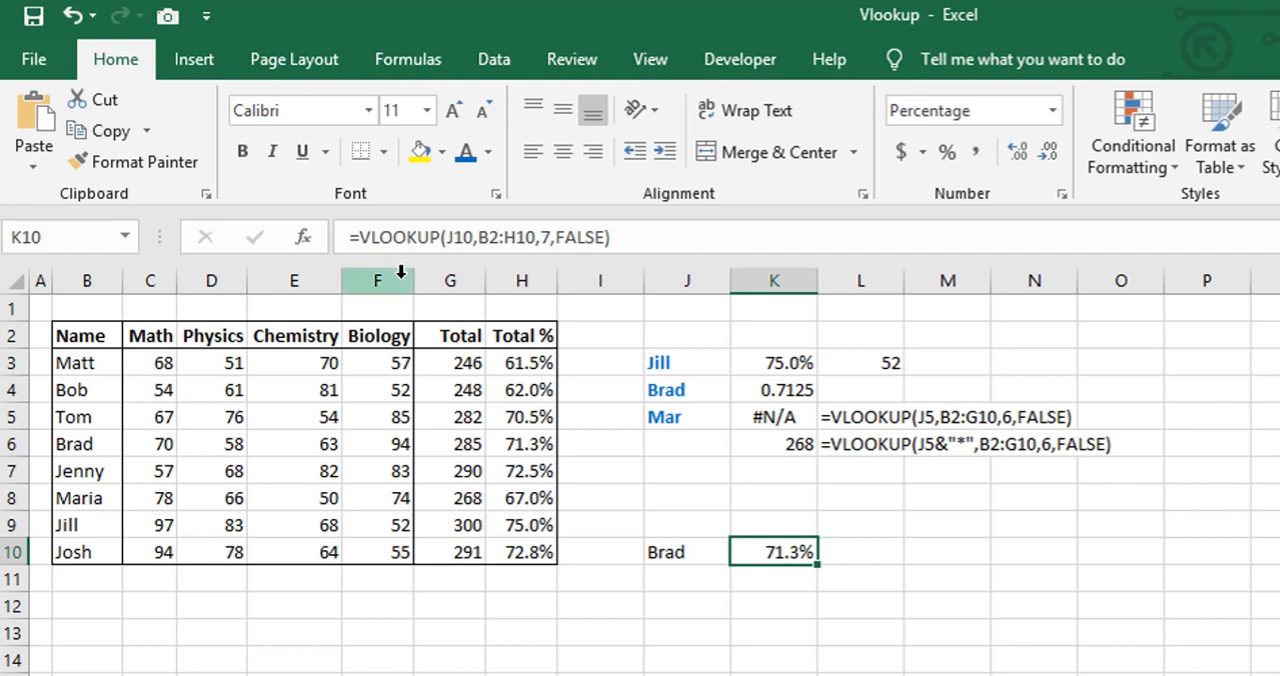
# - Insert an empty Computer column before Biology, shifting Brad's lookup to 28500.0%
pyautogui.click(376, 280)
pyautogui.write('Computer')
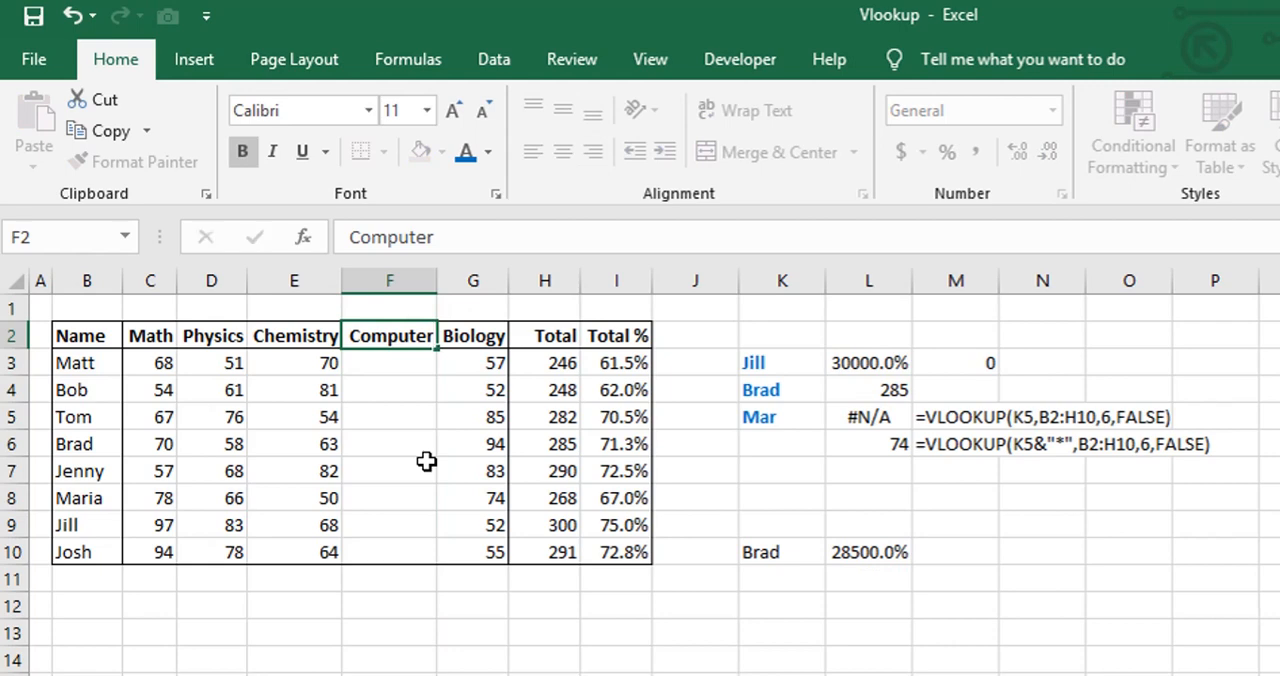
pyautogui.click(388, 362)
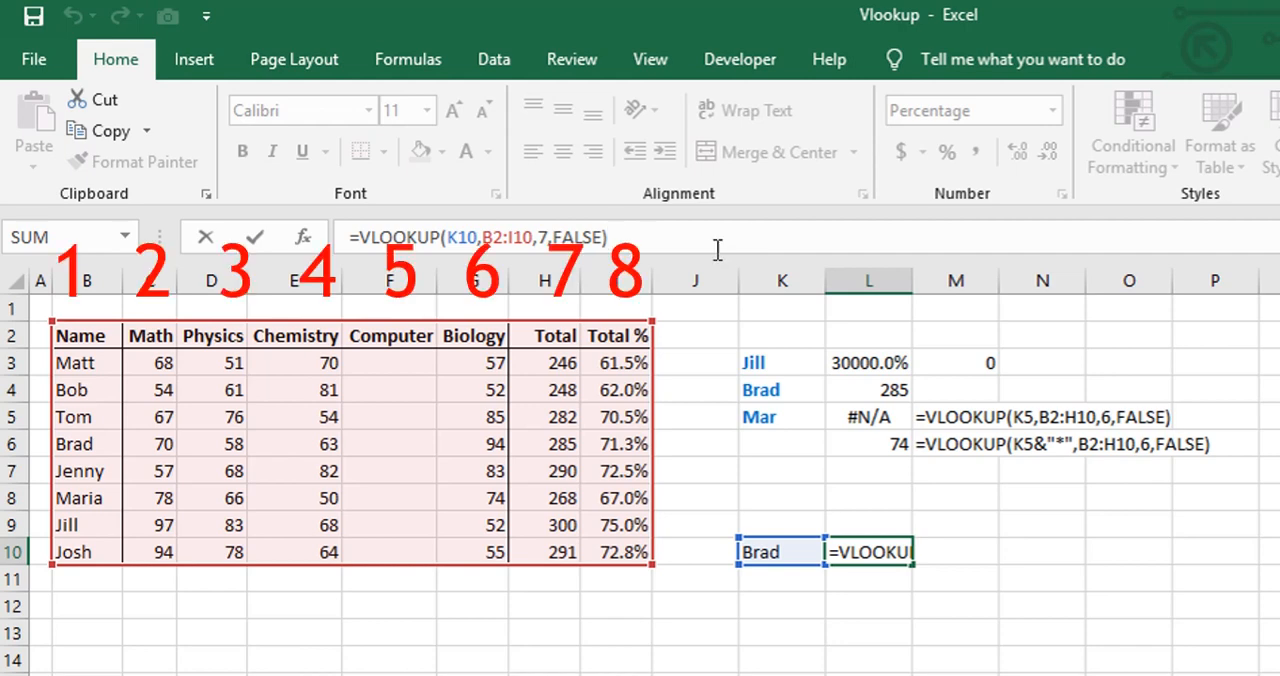
pyautogui.moveTo(558, 308)
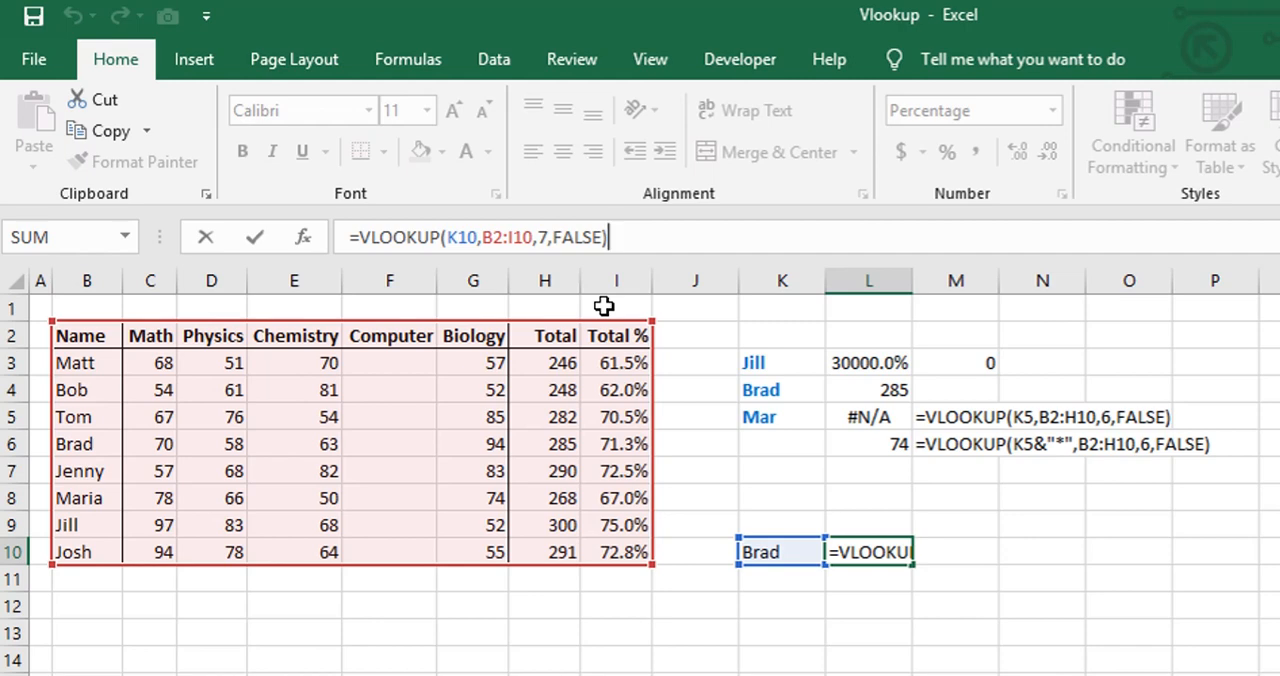
pyautogui.moveTo(552, 258)
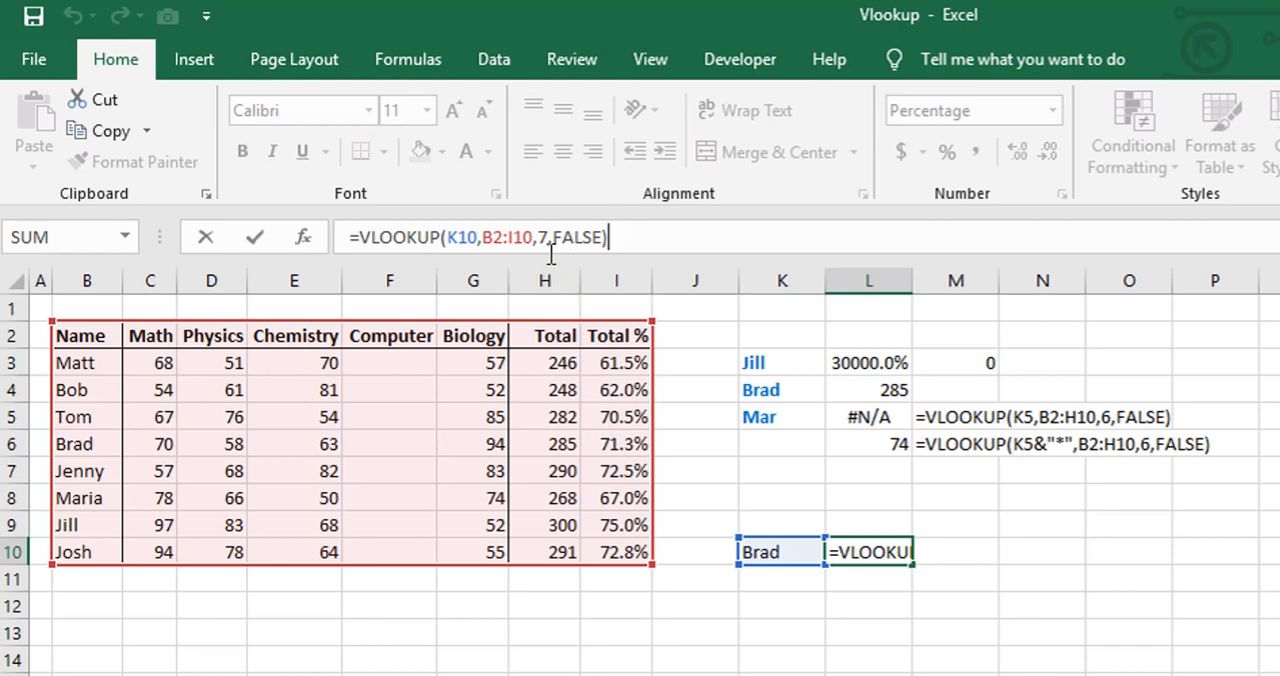
pyautogui.moveTo(540, 260)
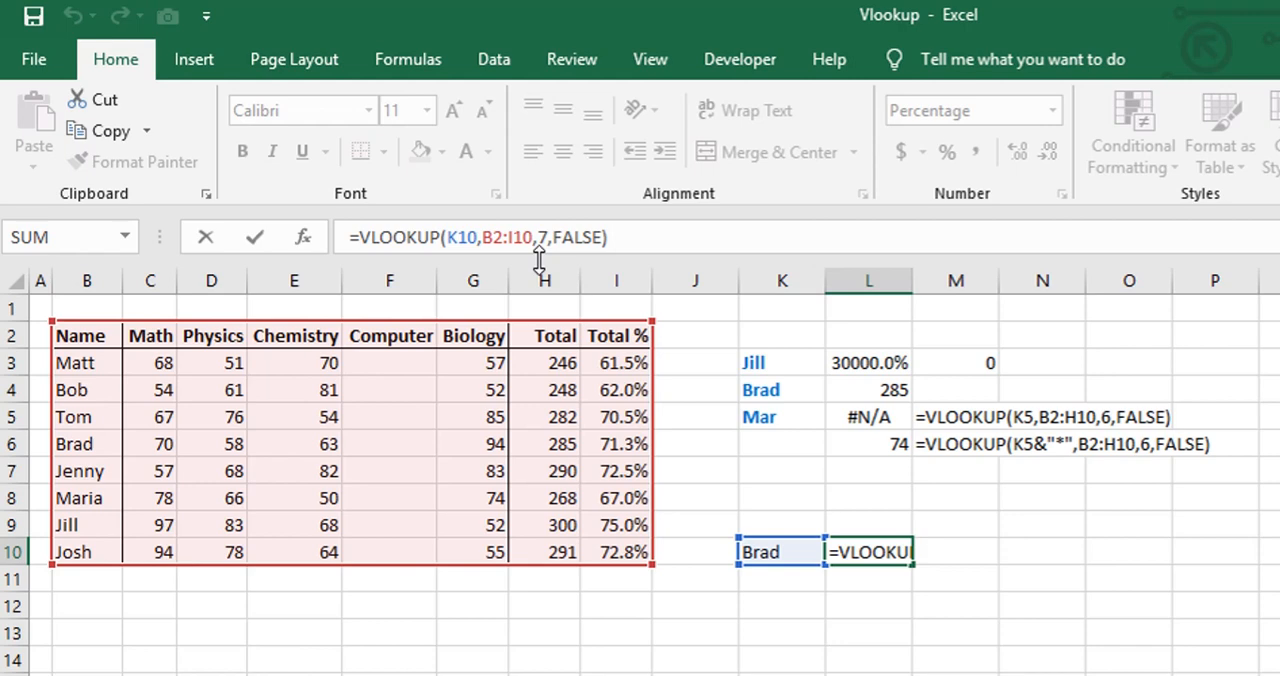
pyautogui.press('Enter')
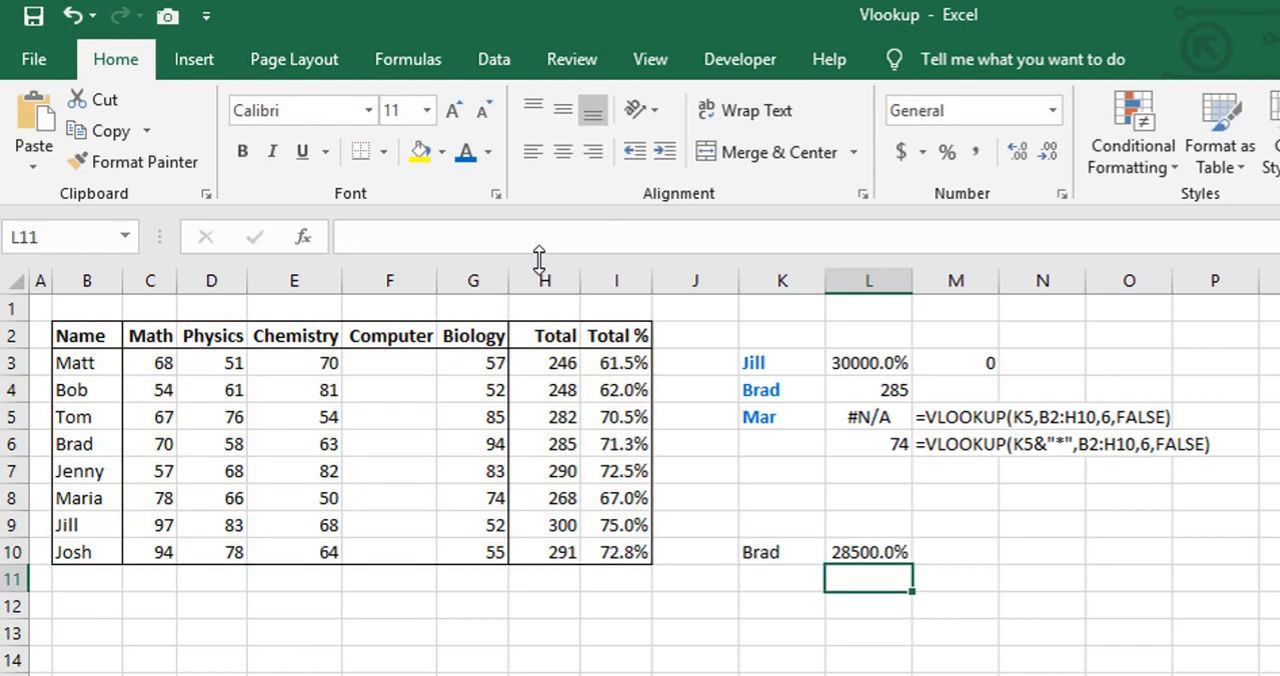